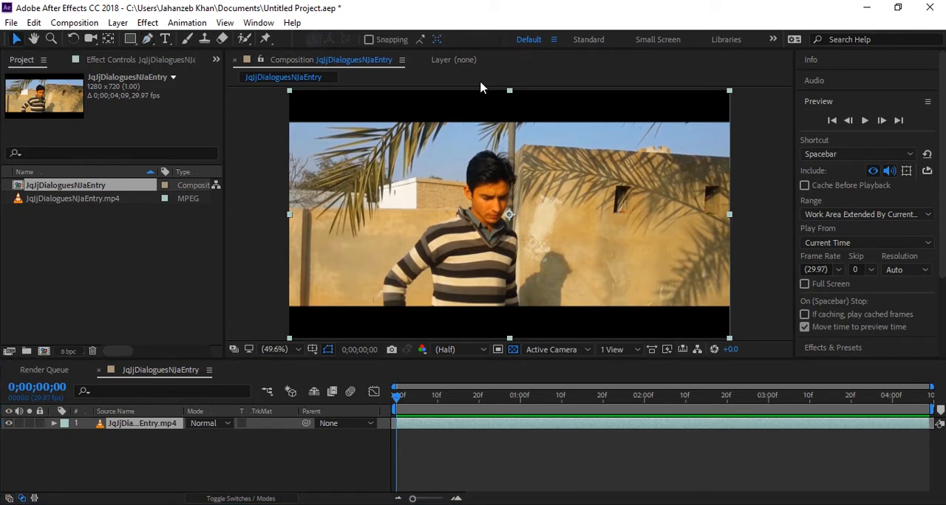
mouse_move(714, 92)
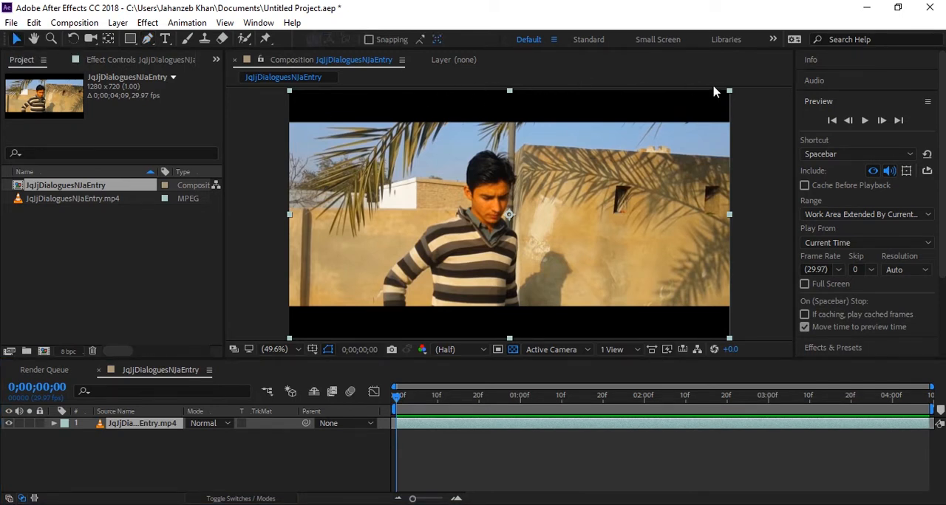
mouse_move(599, 129)
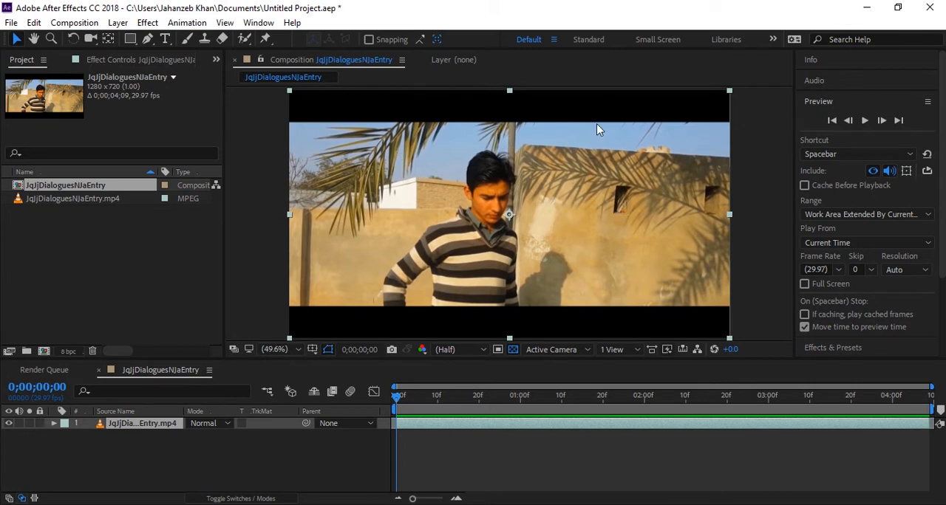
mouse_move(528, 158)
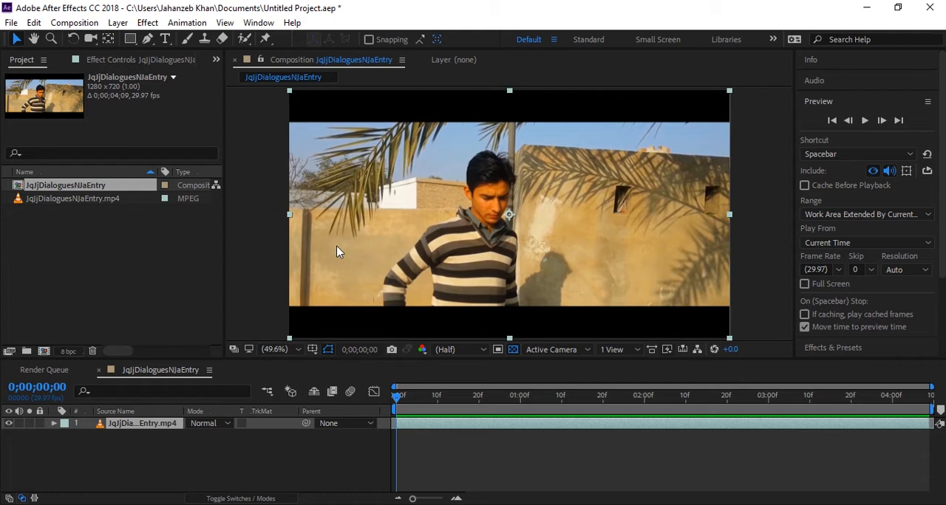
mouse_move(348, 200)
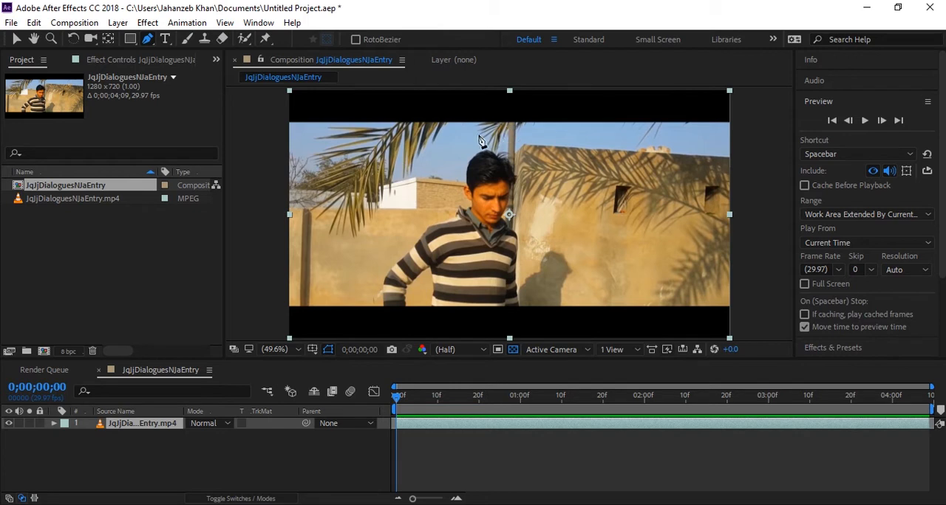
mouse_move(462, 153)
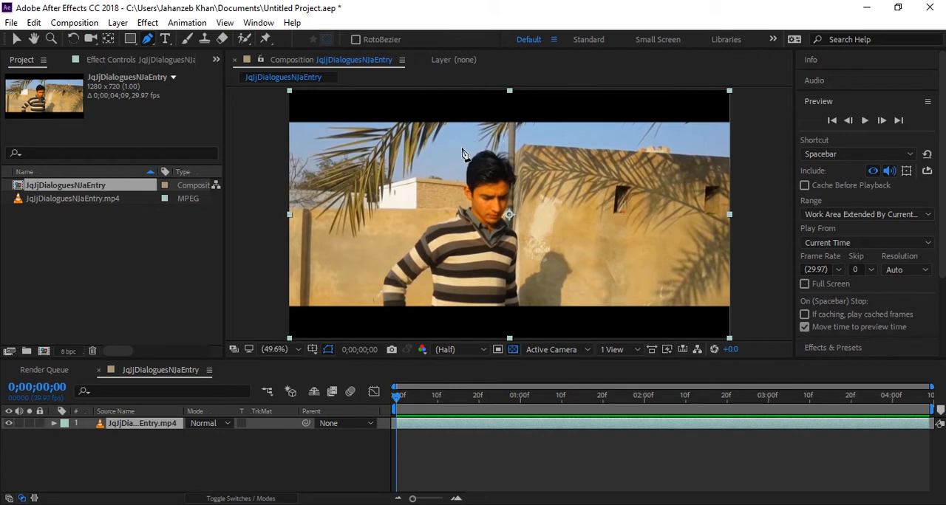
mouse_move(410, 185)
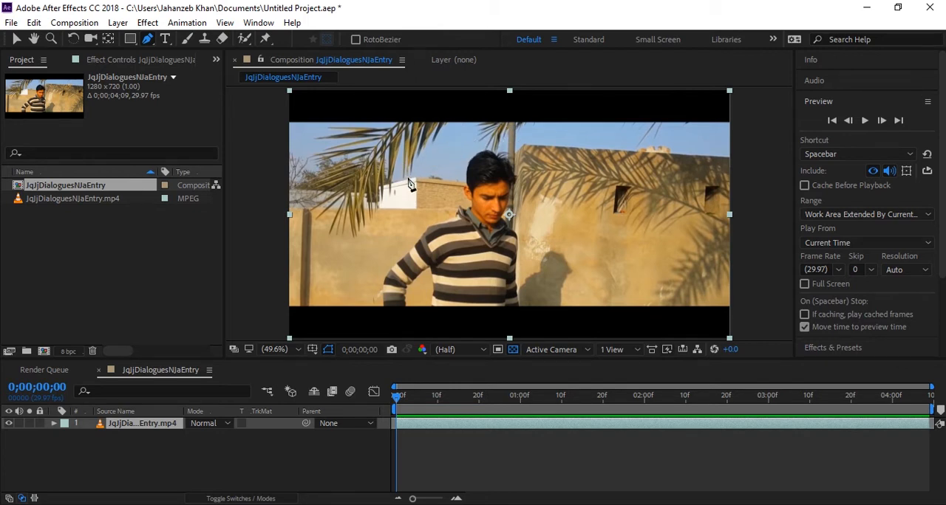
mouse_move(487, 209)
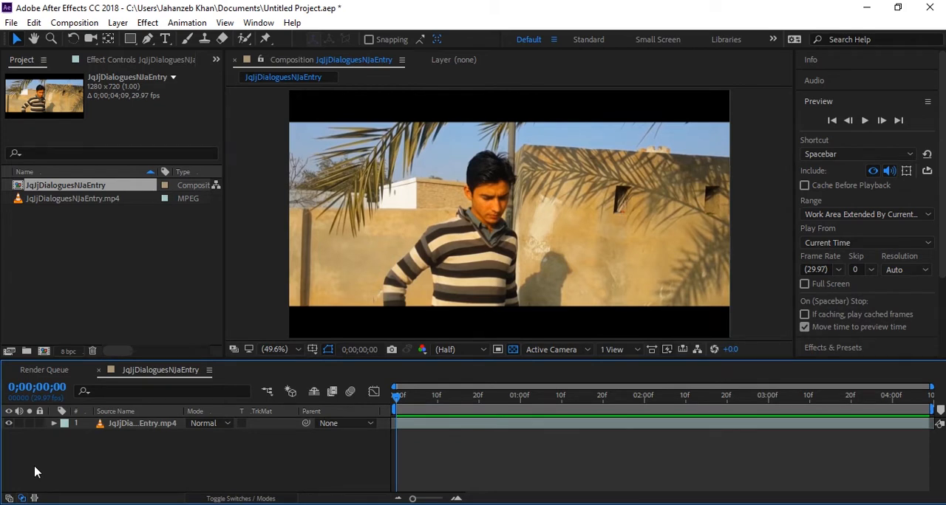
Add a new adjustment layer above the footage from the timeline's New menu
right_click(37, 471)
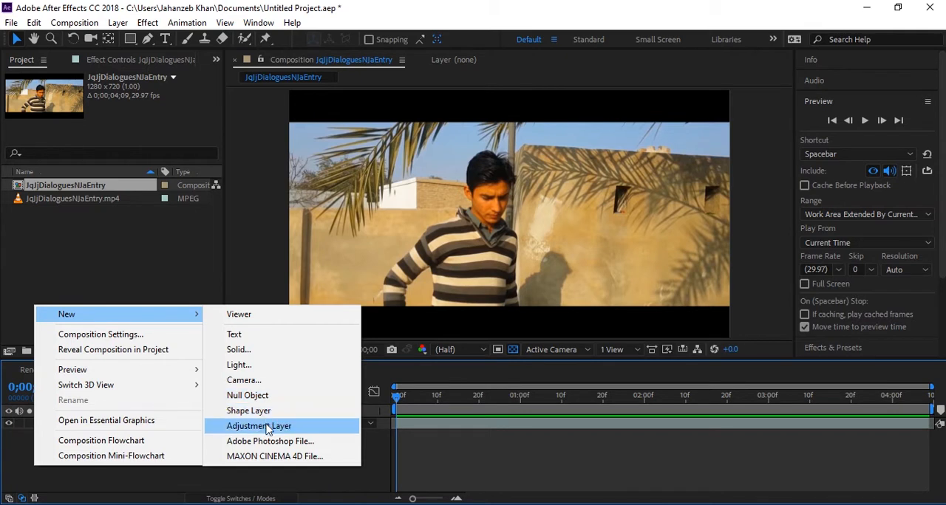
click(258, 426)
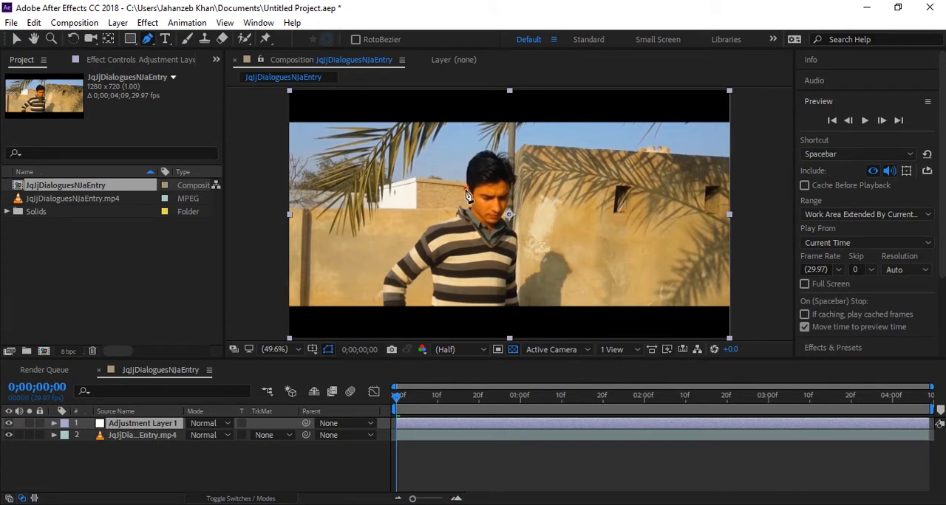
mouse_move(453, 195)
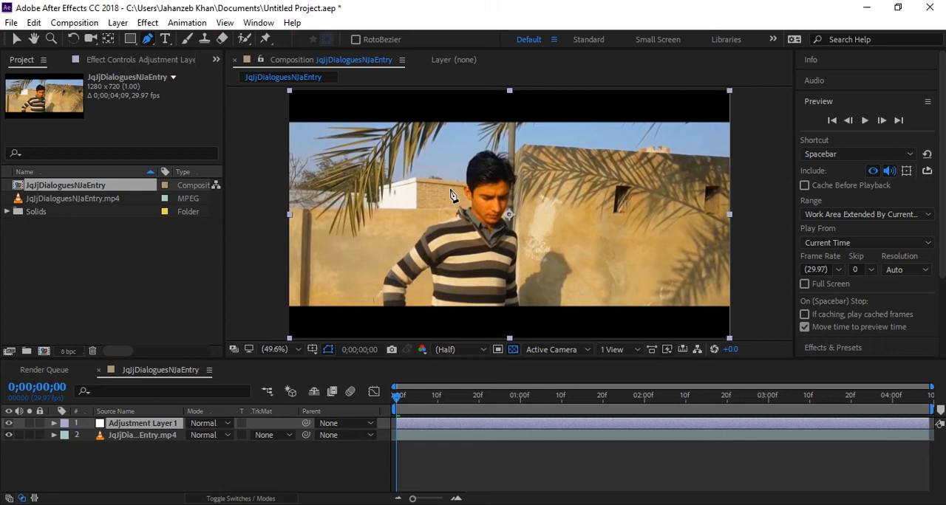
mouse_move(627, 136)
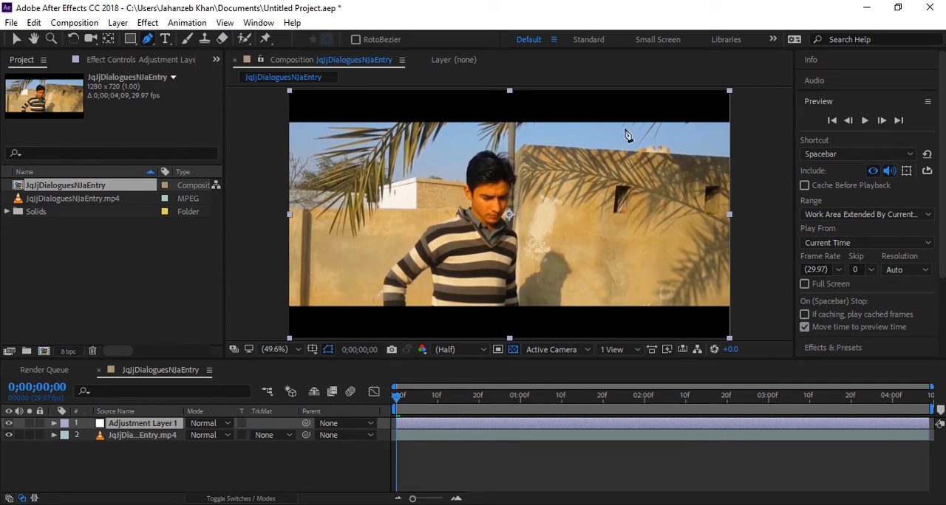
mouse_move(462, 277)
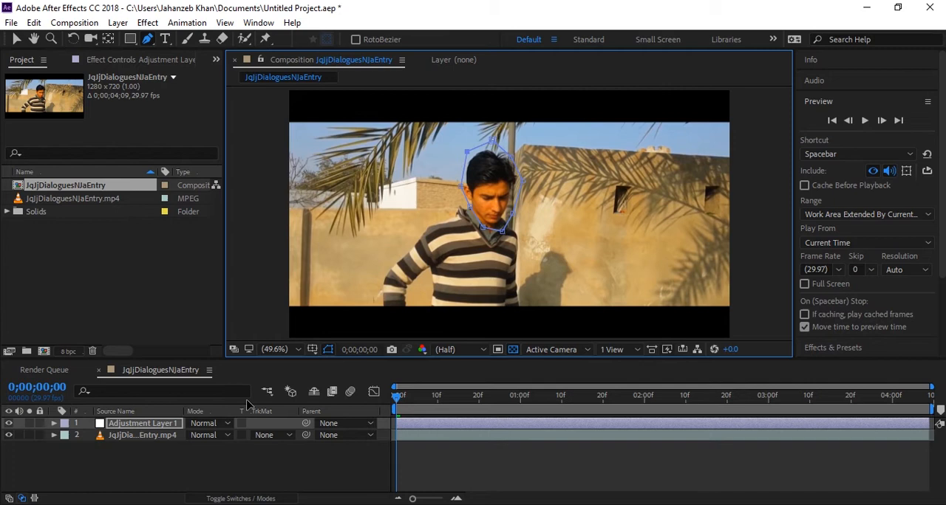
mouse_move(856, 130)
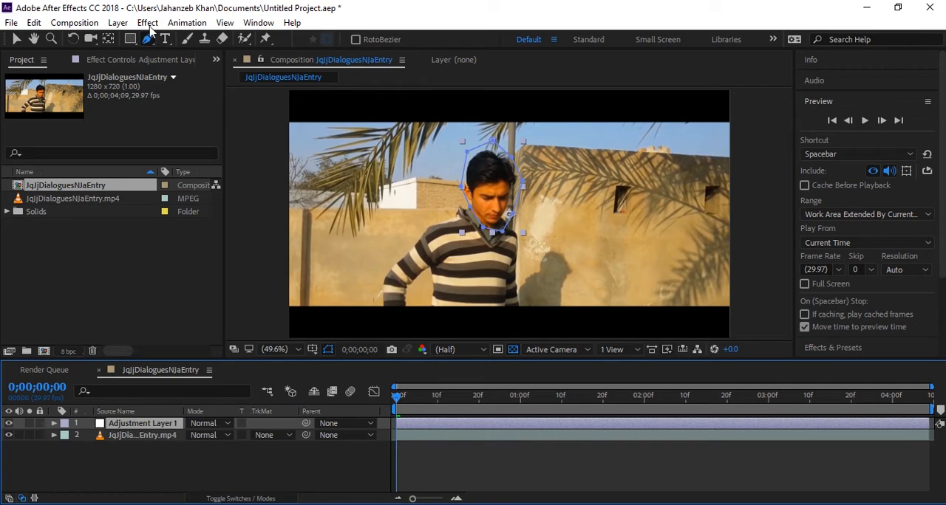
Apply Curves to Adjustment Layer 1 and bend its red, blue and green channels
click(147, 23)
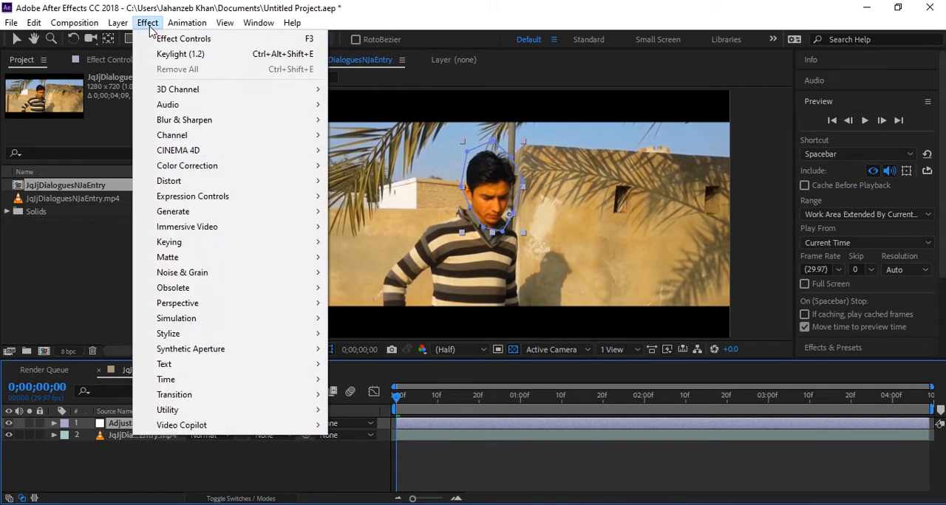
mouse_move(187, 165)
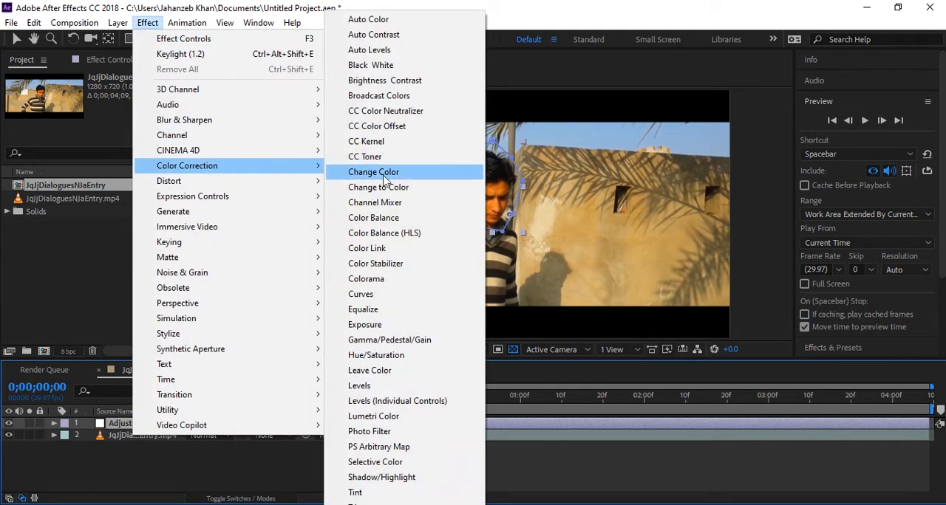
click(360, 294)
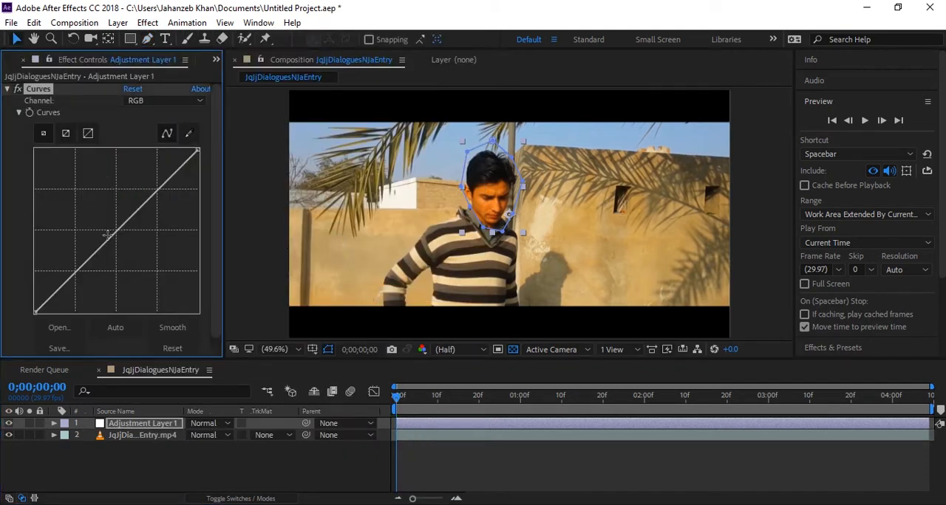
click(162, 100)
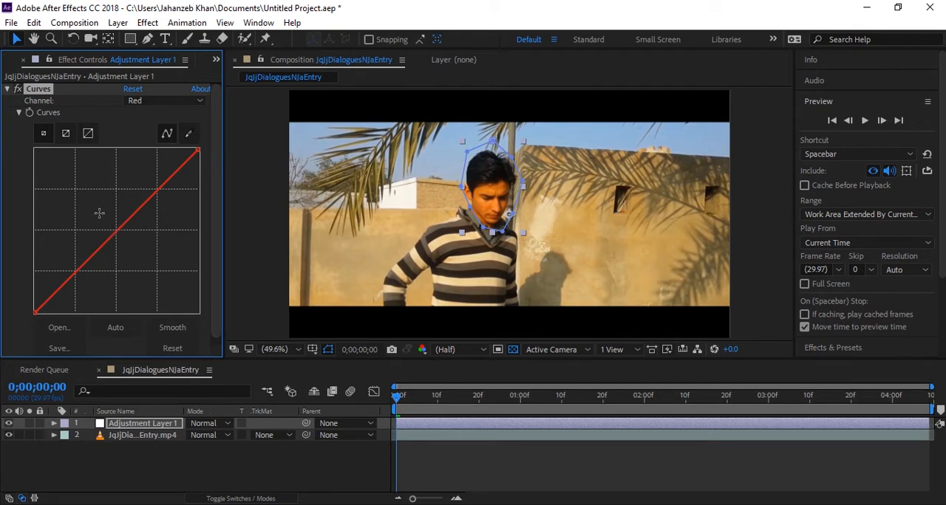
drag(96, 215, 96, 214)
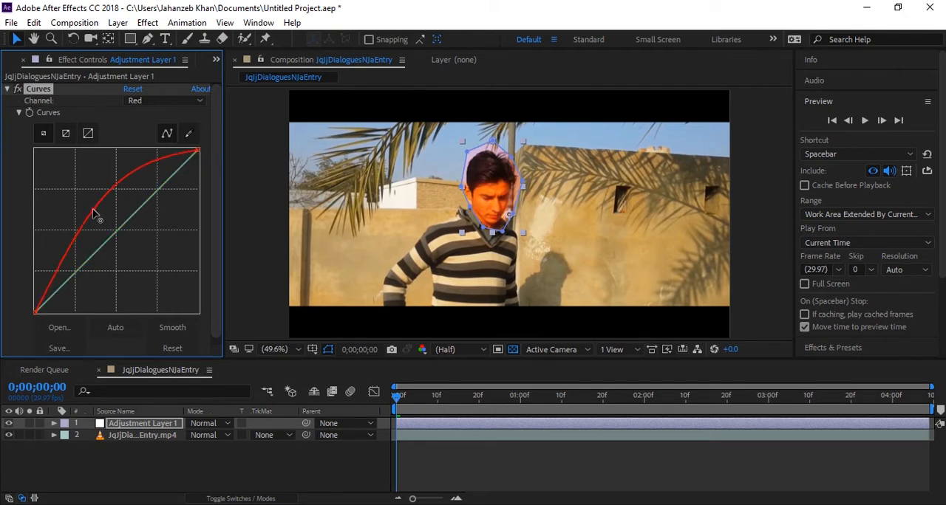
drag(95, 214, 111, 192)
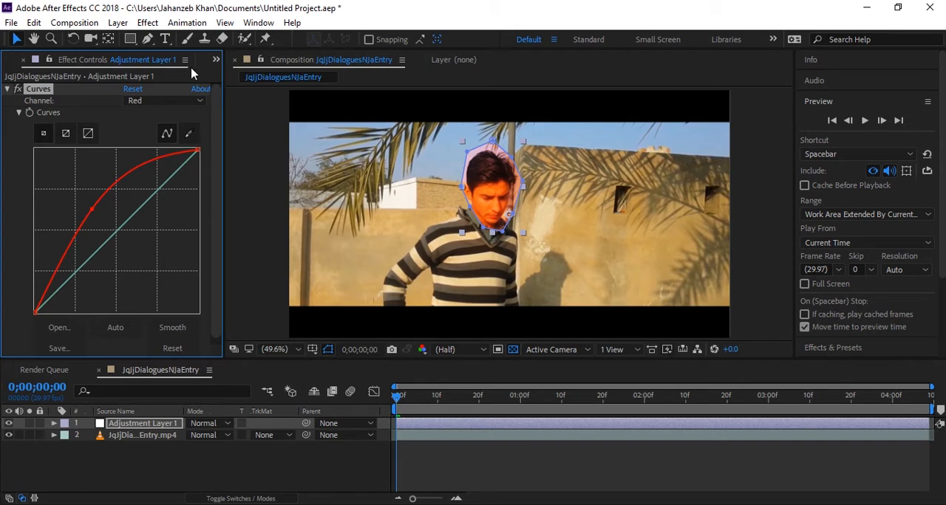
click(164, 100)
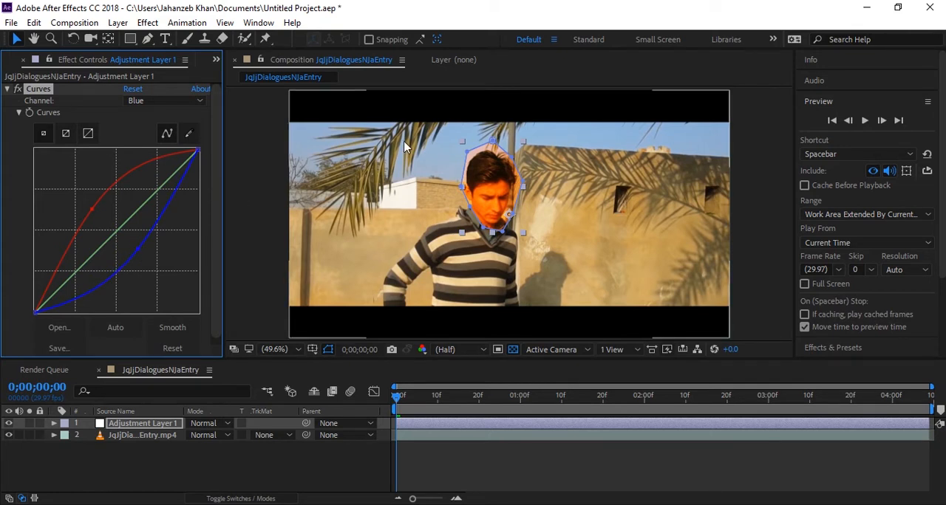
click(164, 100)
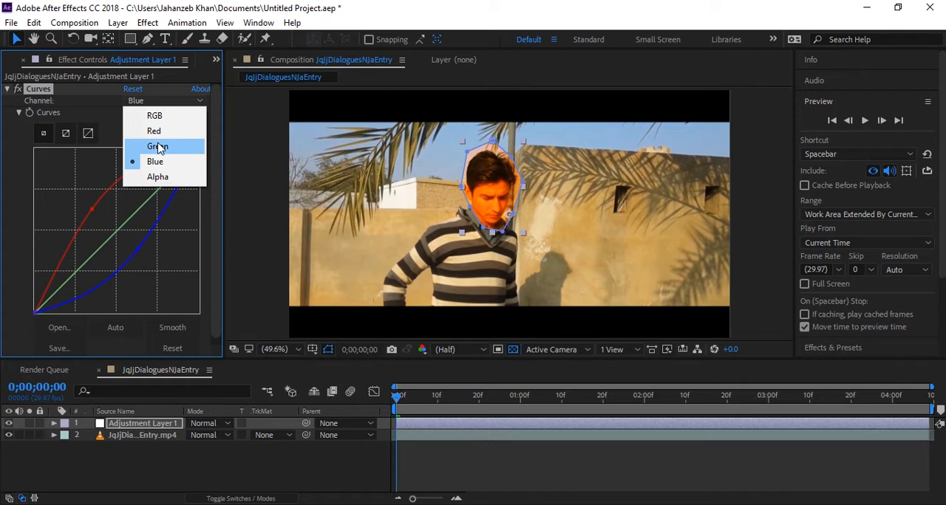
click(157, 146)
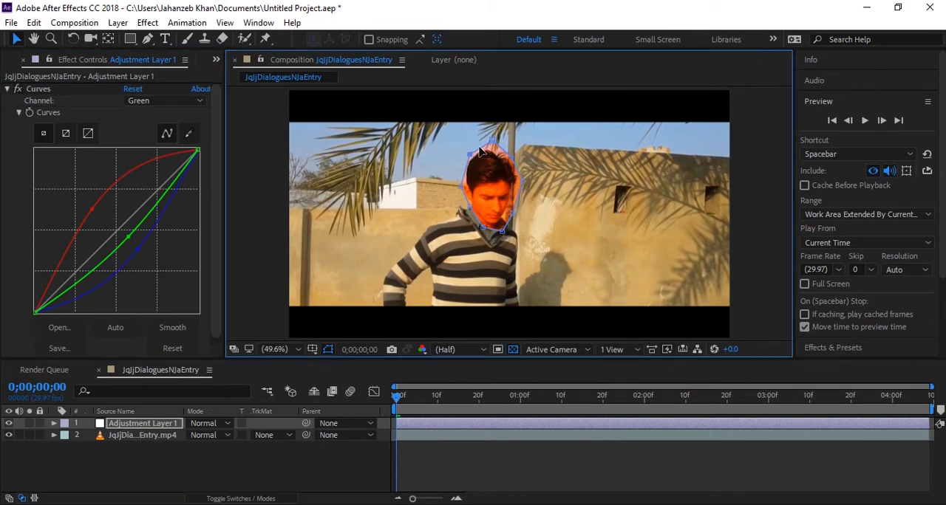
mouse_move(496, 155)
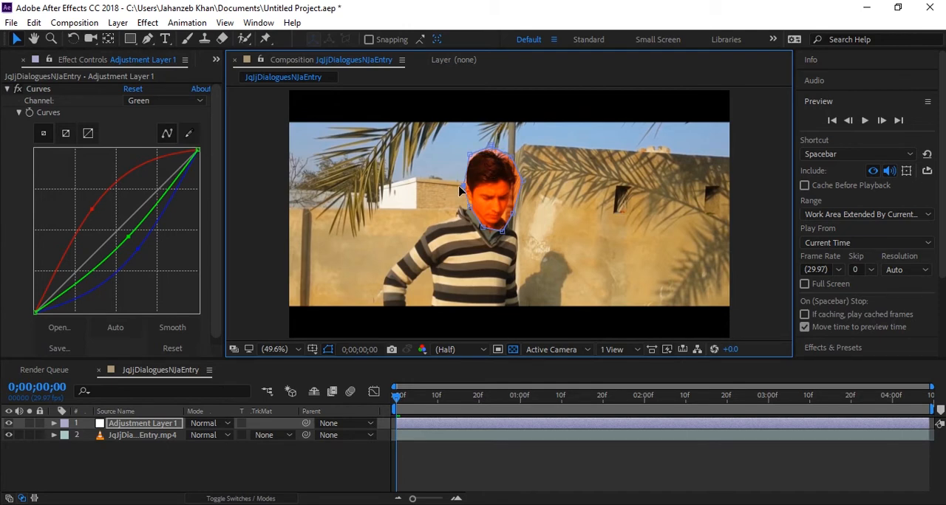
mouse_move(503, 229)
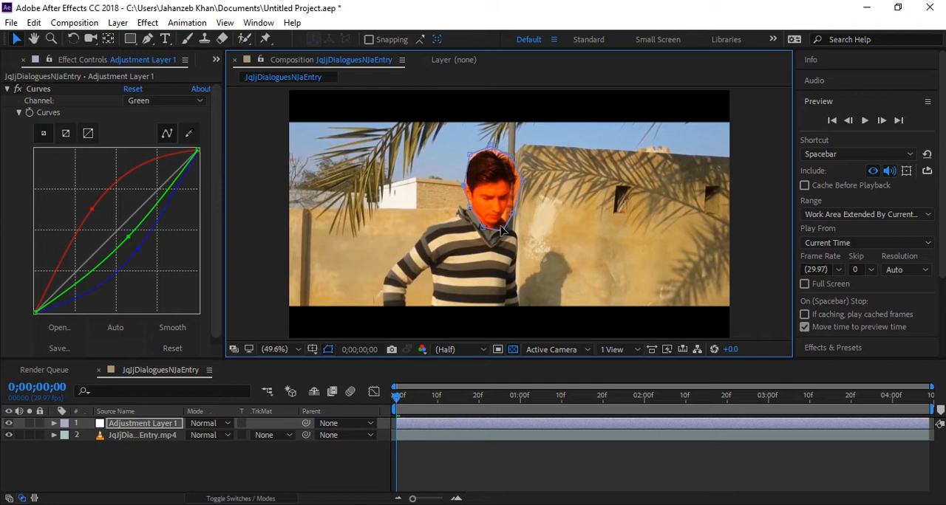
mouse_move(515, 216)
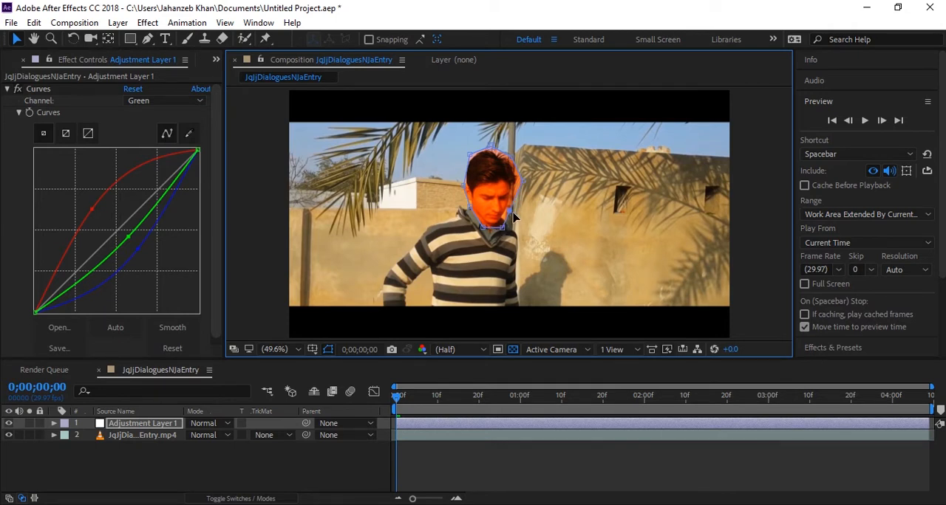
mouse_move(522, 188)
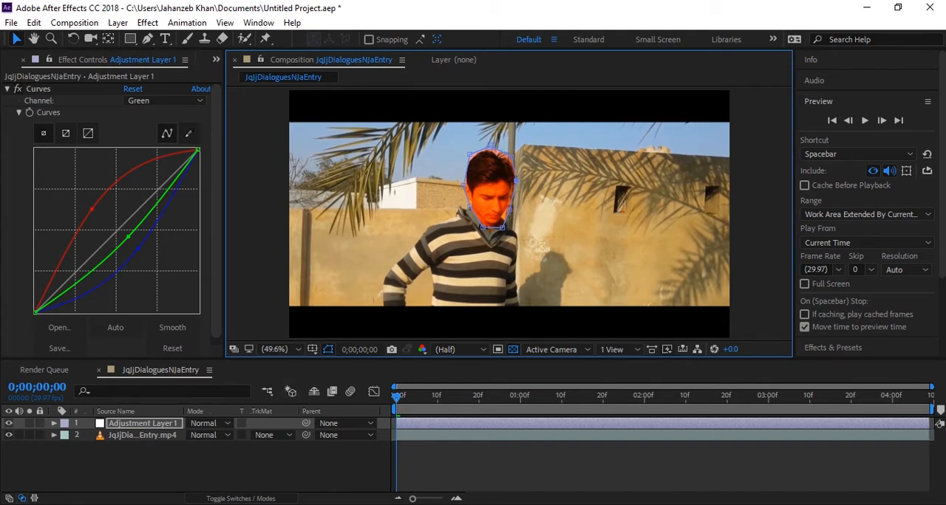
click(864, 120)
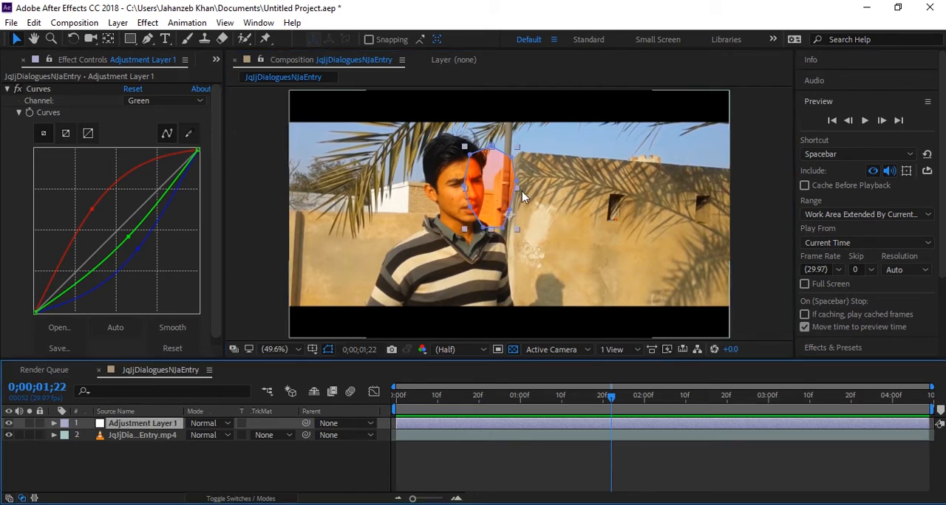
mouse_move(507, 203)
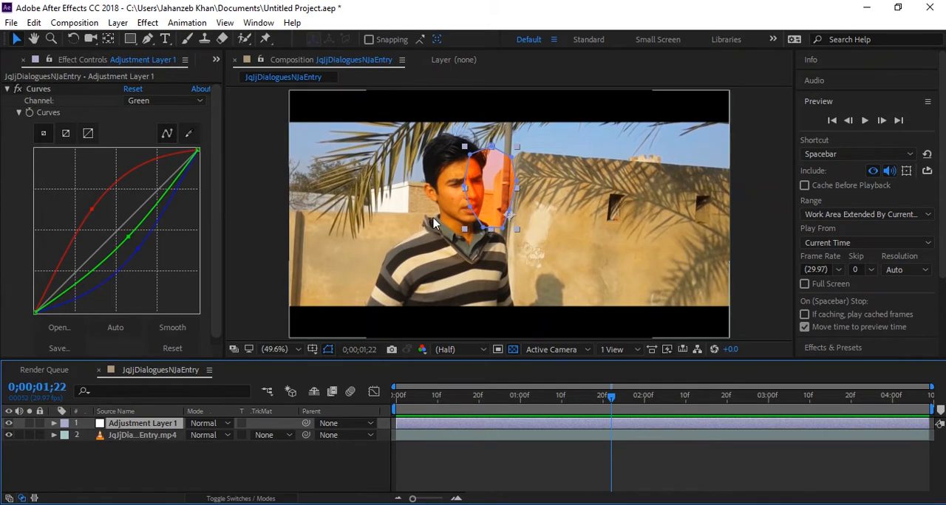
mouse_move(459, 215)
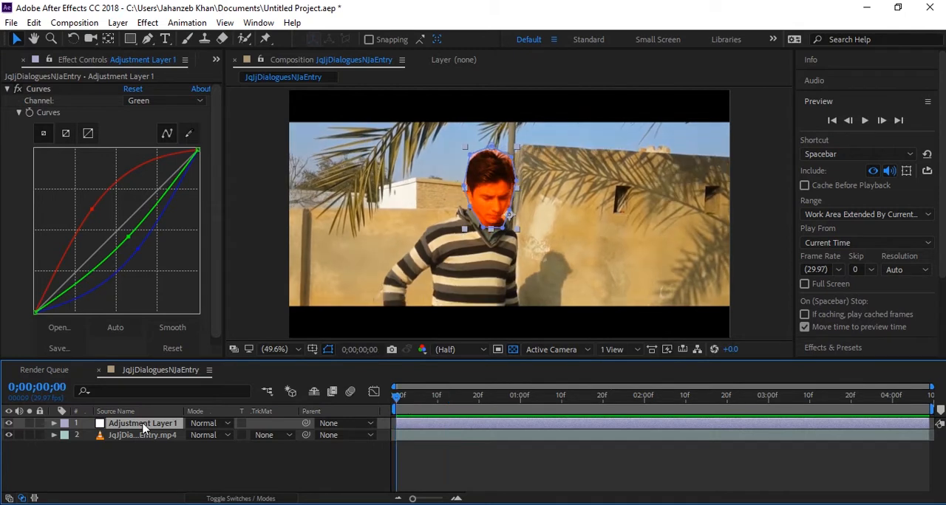
mouse_move(115, 433)
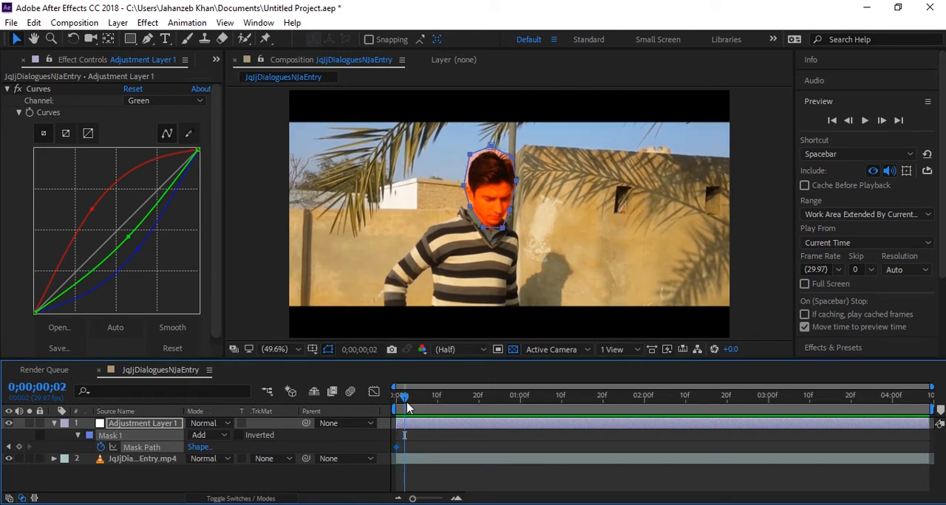
mouse_move(521, 183)
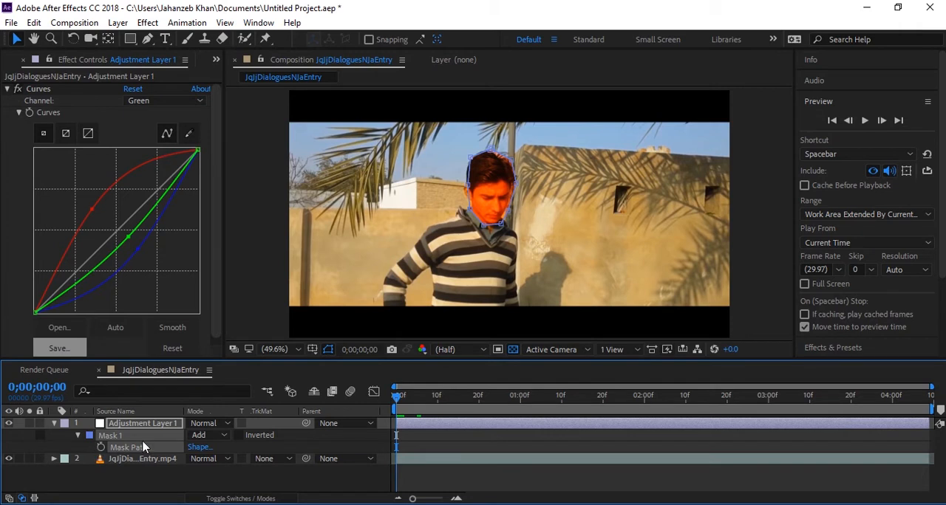
mouse_move(419, 392)
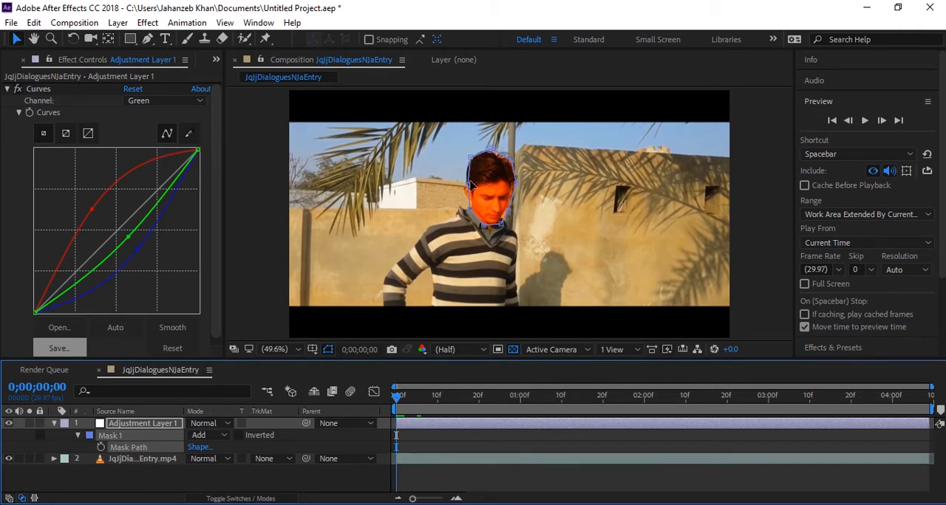
mouse_move(473, 193)
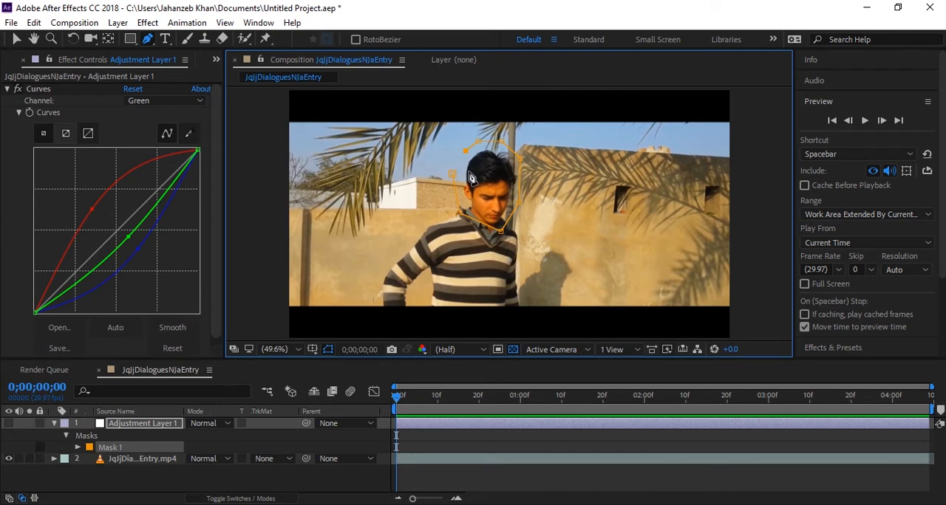
mouse_move(462, 175)
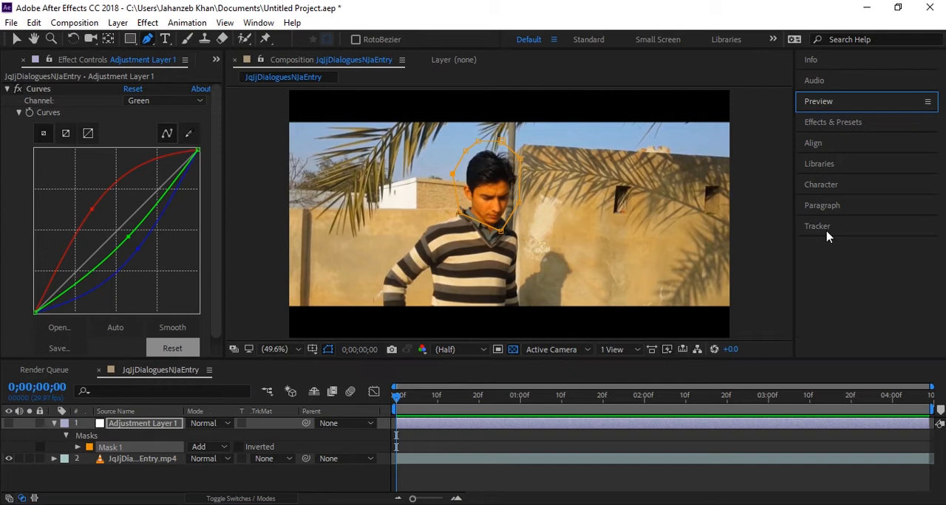
Show Mask 1's options in the Tracker panel and open its Method list
click(816, 226)
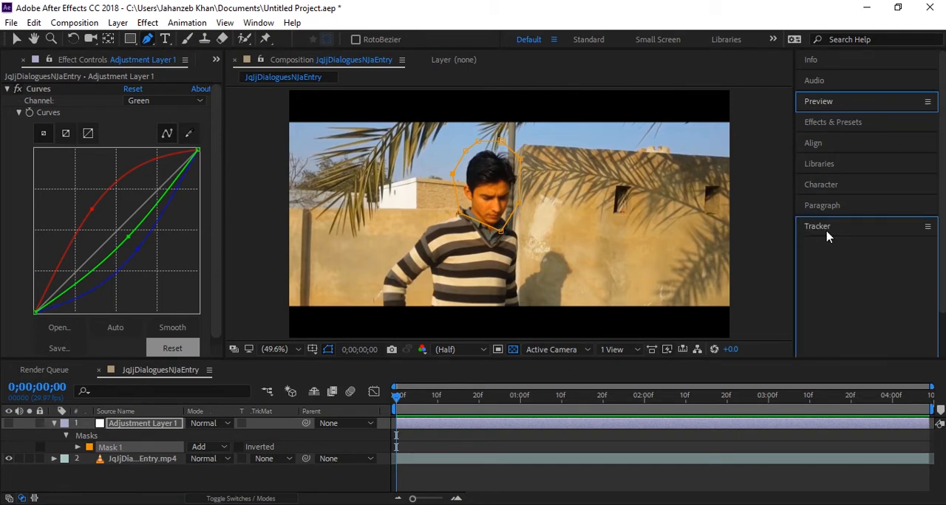
click(817, 226)
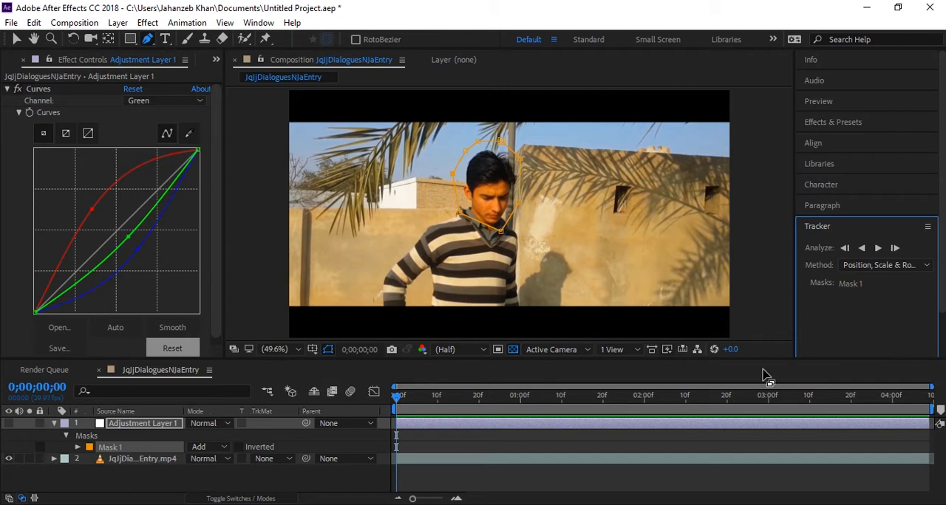
mouse_move(889, 262)
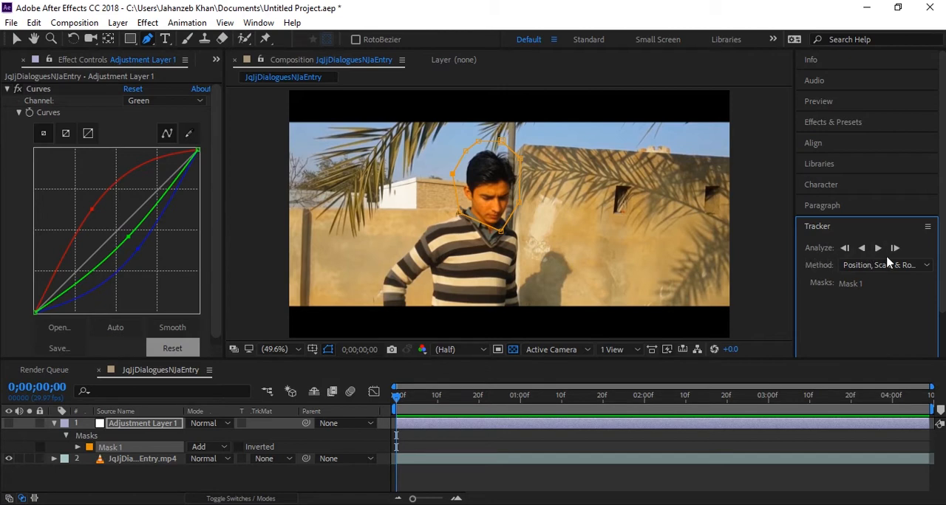
mouse_move(824, 268)
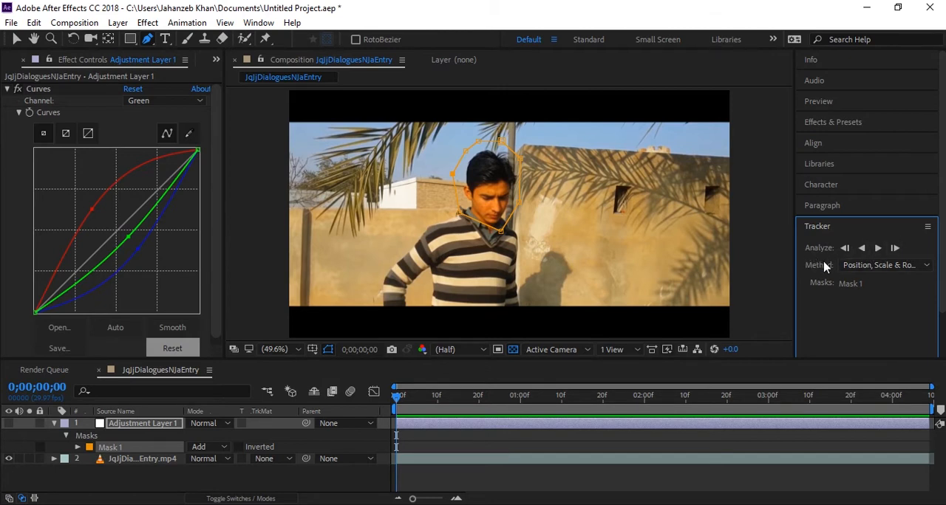
mouse_move(894, 248)
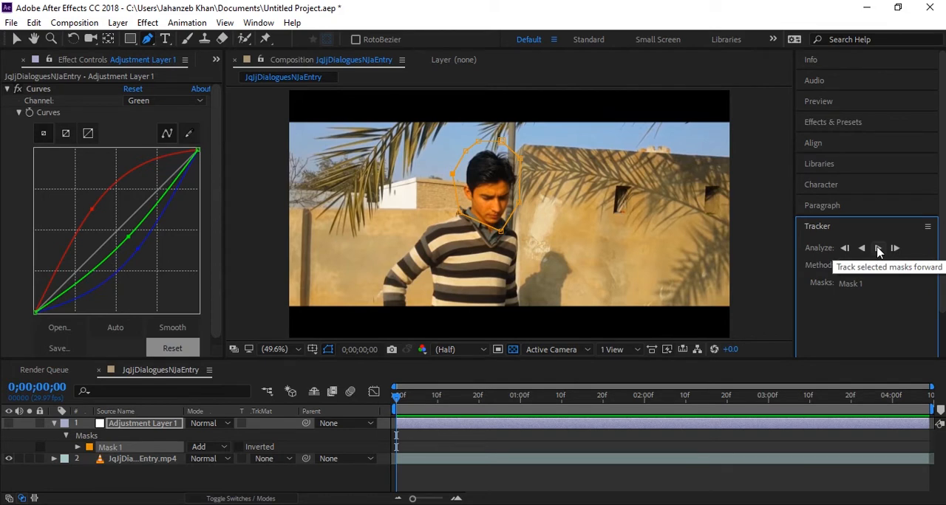
mouse_move(848, 252)
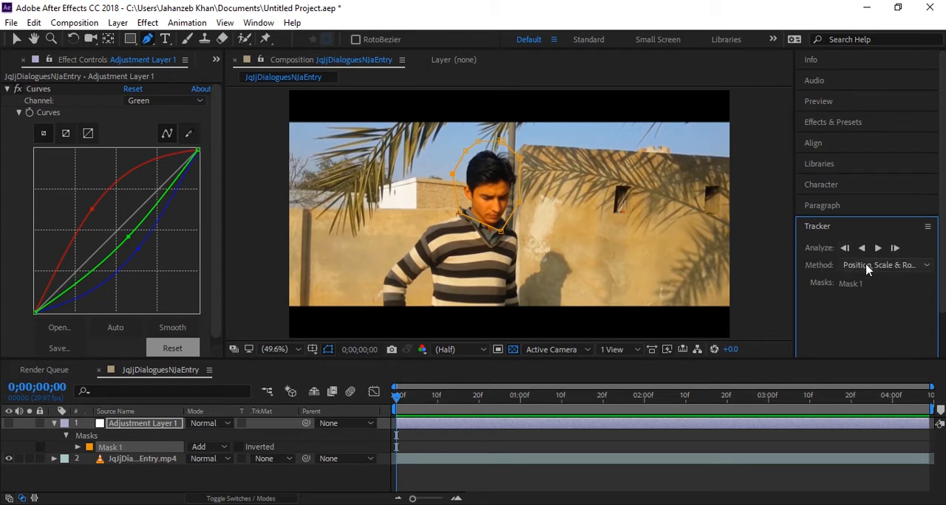
mouse_move(867, 269)
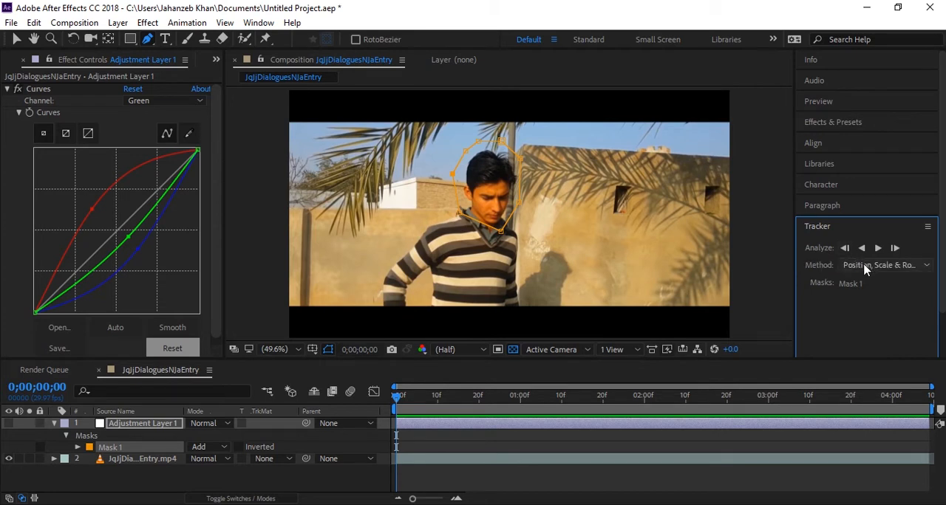
click(883, 264)
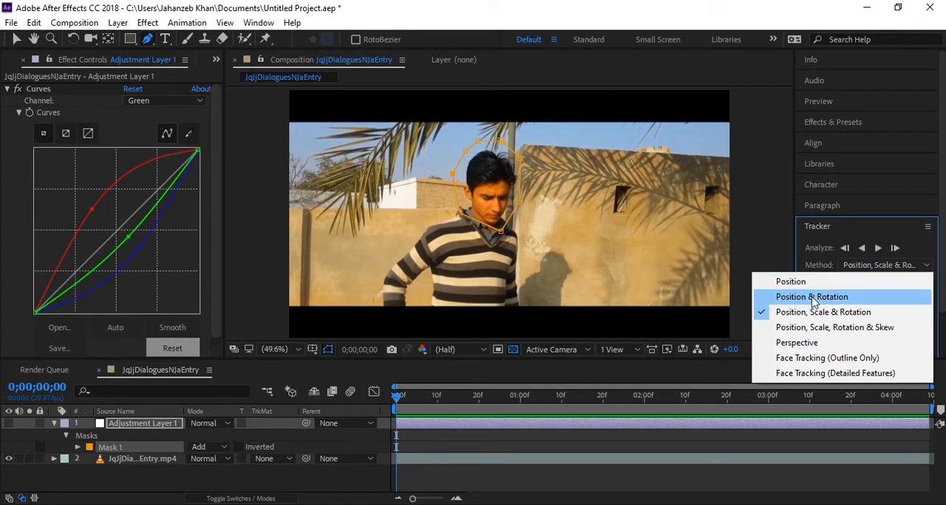
mouse_move(837, 319)
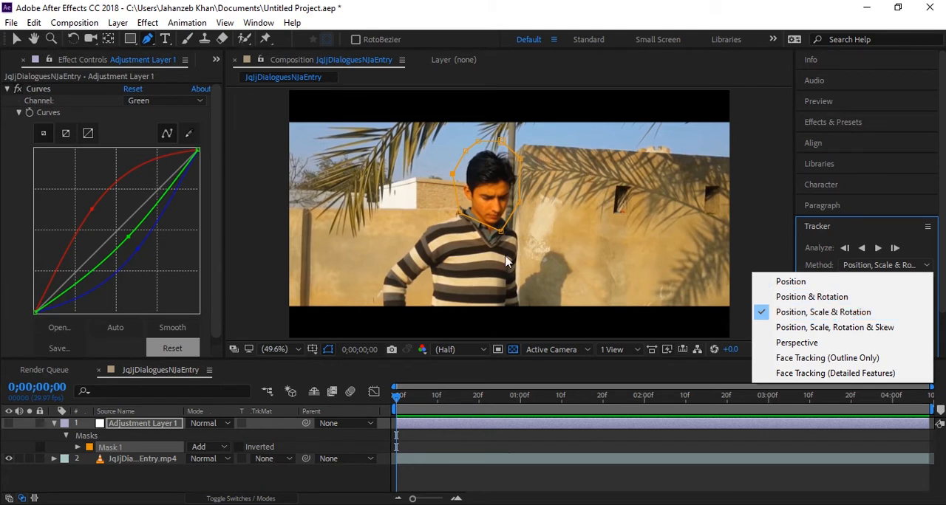
mouse_move(414, 249)
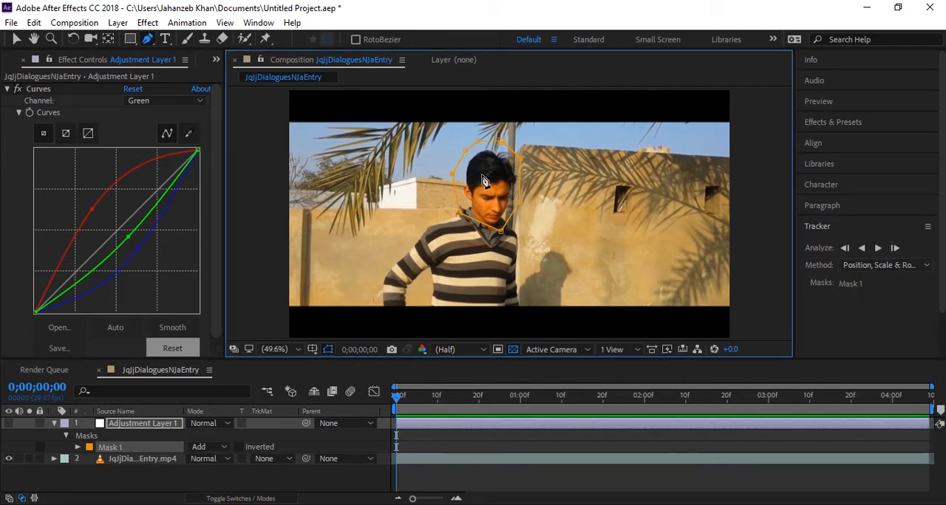
mouse_move(560, 184)
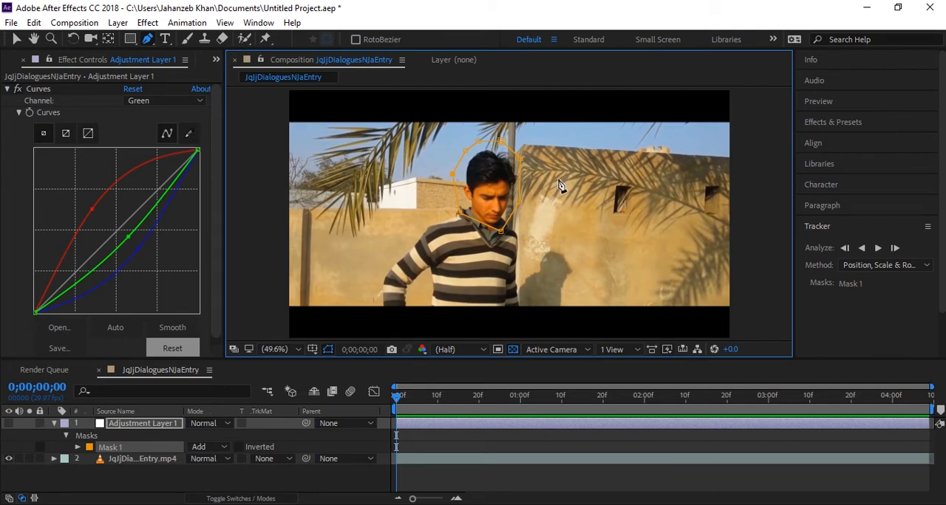
mouse_move(879, 264)
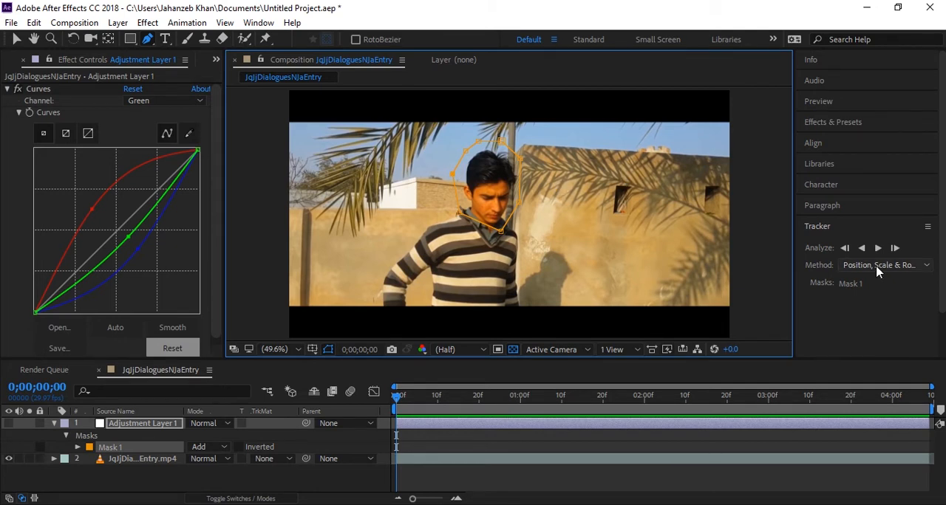
Choose Face Tracking (Outline Only) as Mask 1's tracking method
click(883, 264)
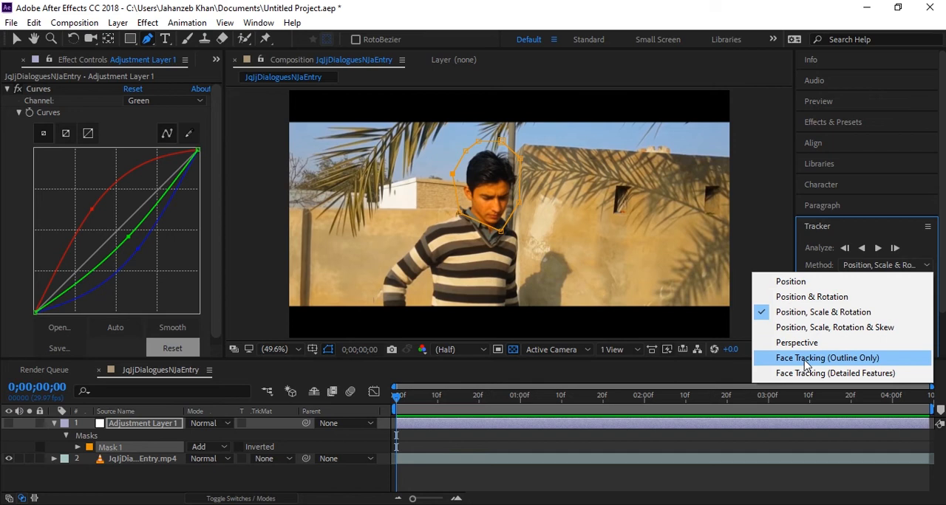
mouse_move(866, 363)
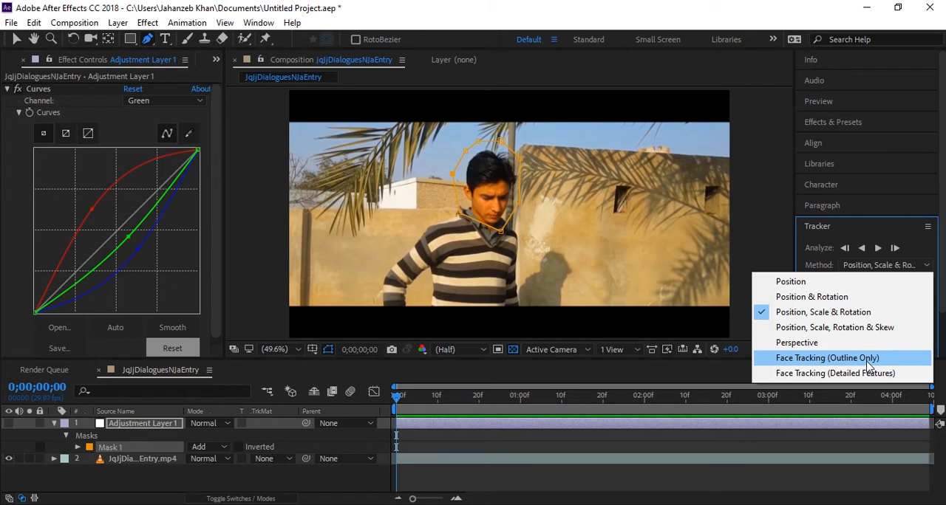
mouse_move(866, 384)
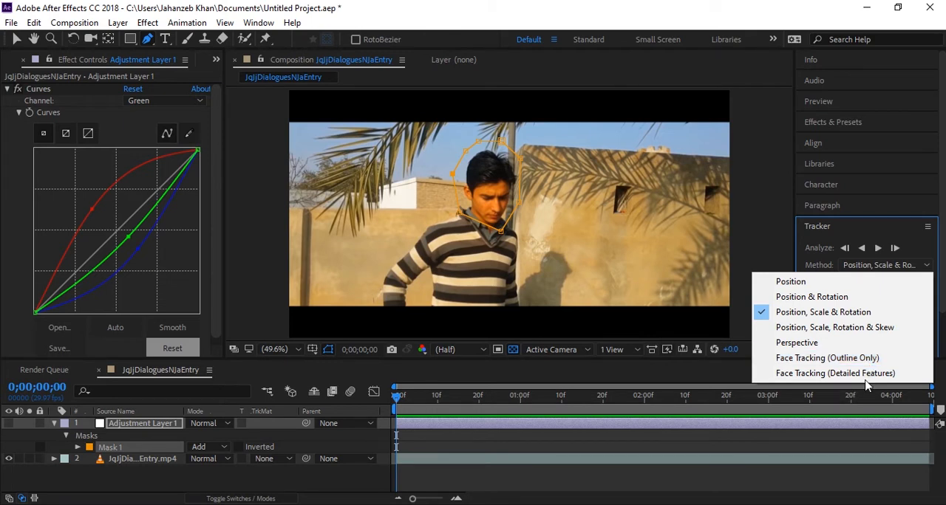
mouse_move(827, 358)
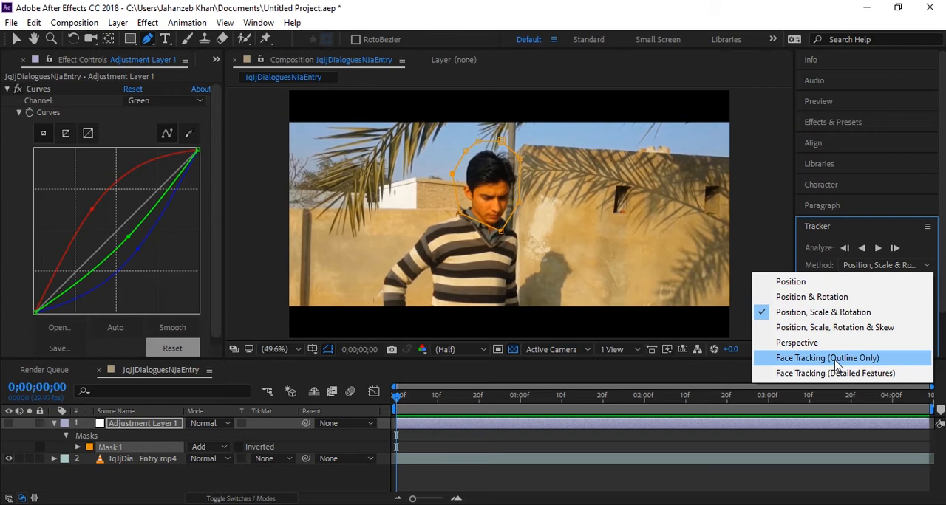
click(826, 358)
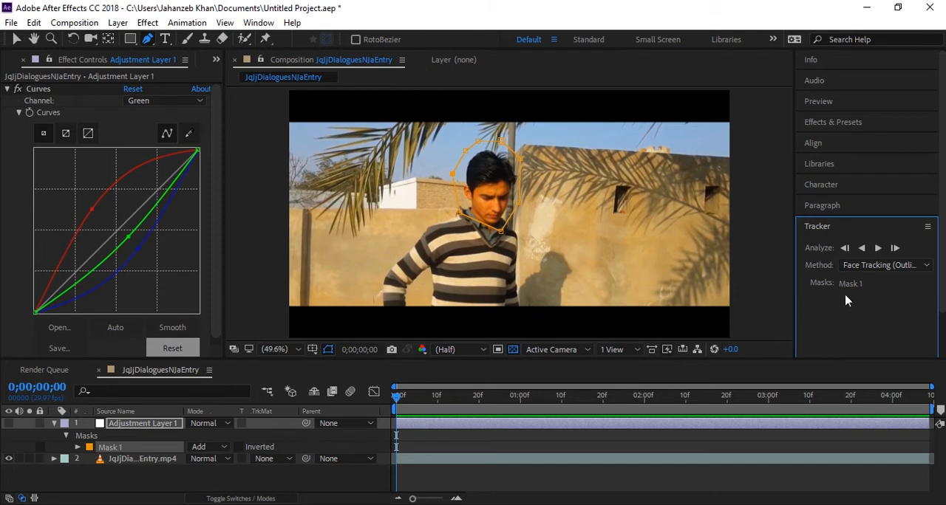
mouse_move(878, 249)
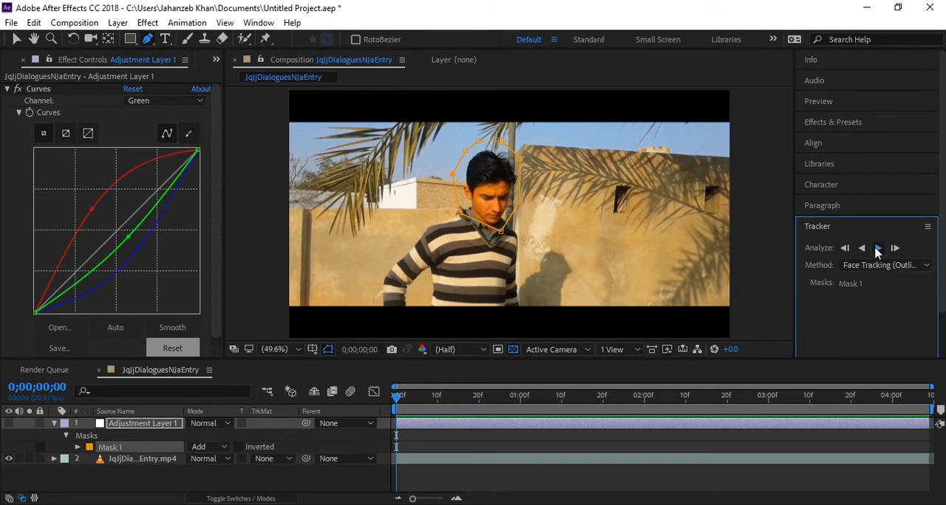
Analyze the face mask forward through to the end of the clip
click(878, 248)
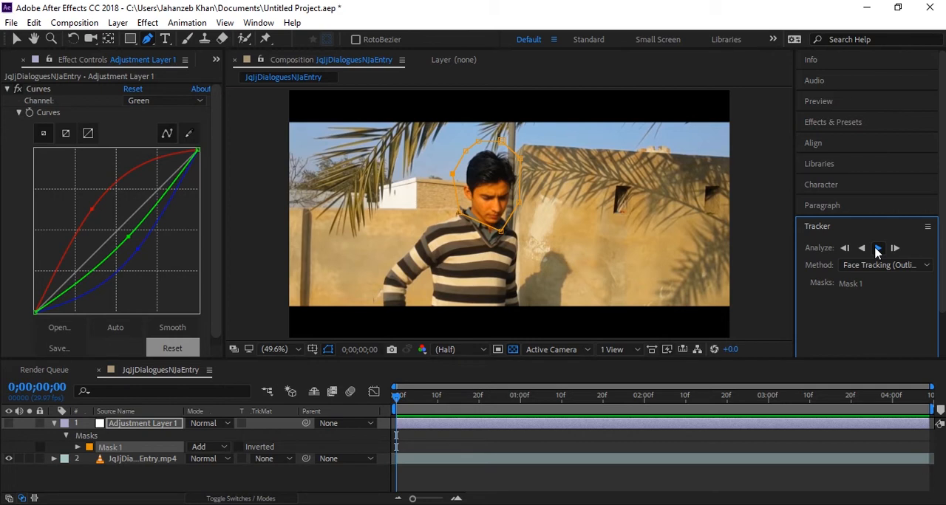
click(879, 248)
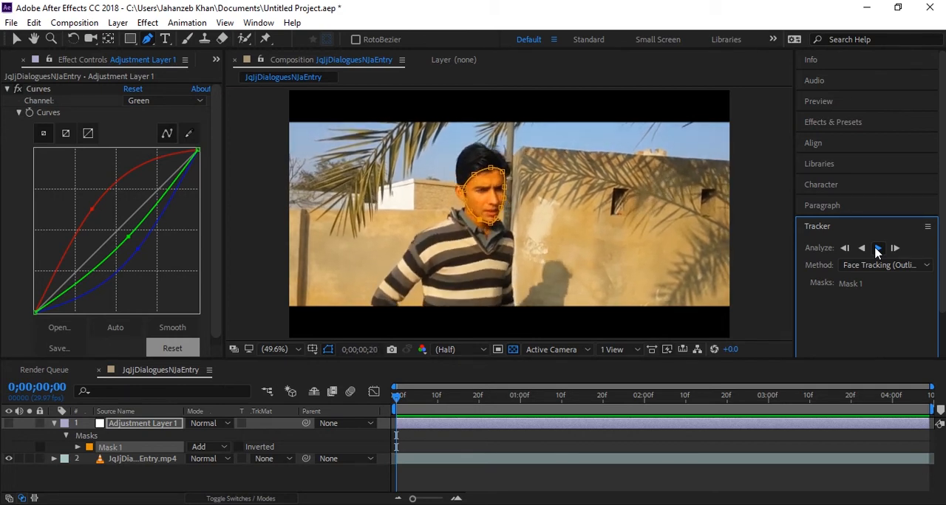
click(878, 248)
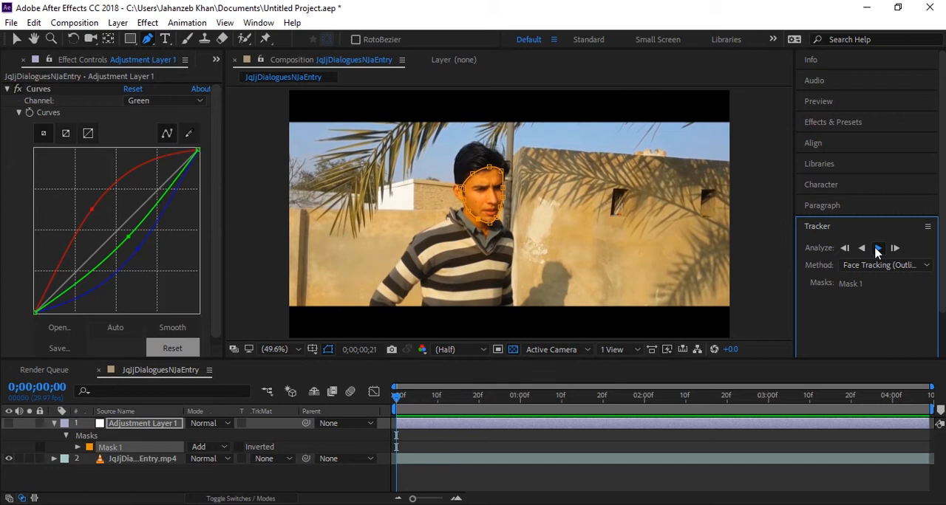
click(877, 248)
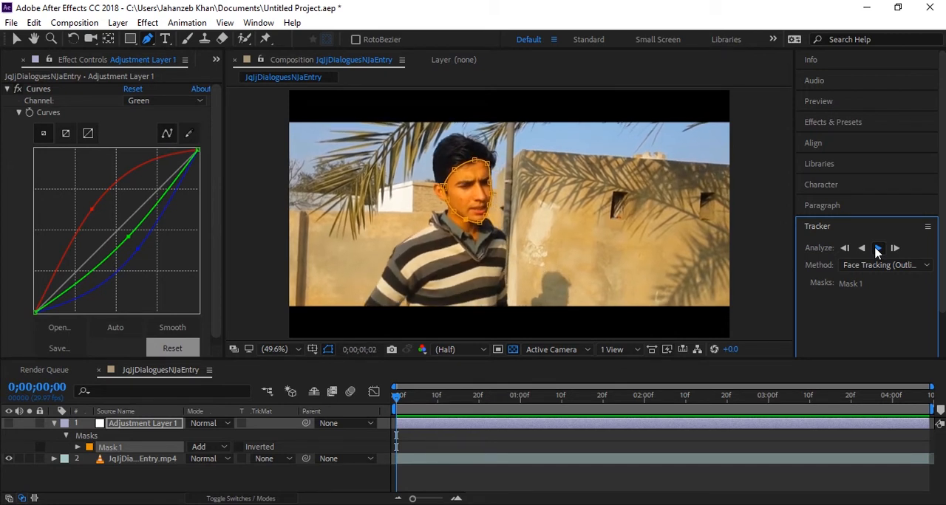
click(878, 248)
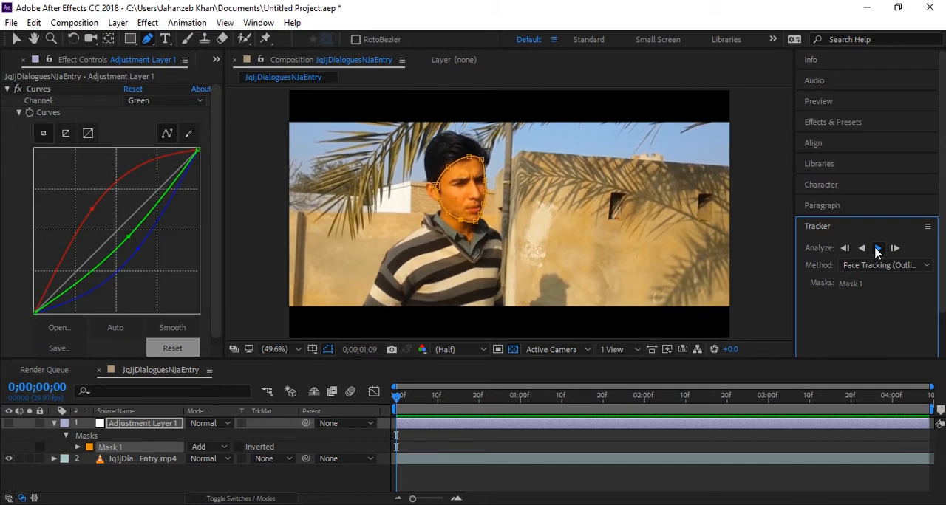
click(879, 248)
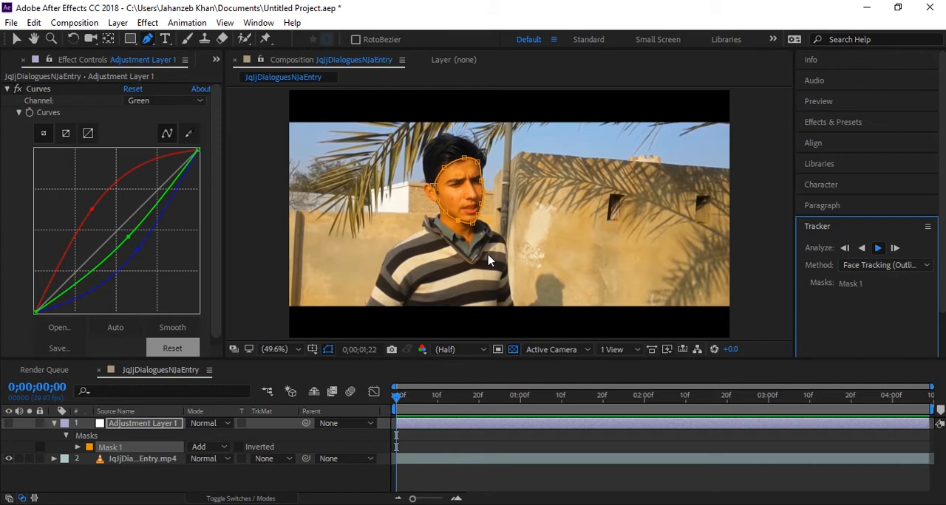
mouse_move(419, 261)
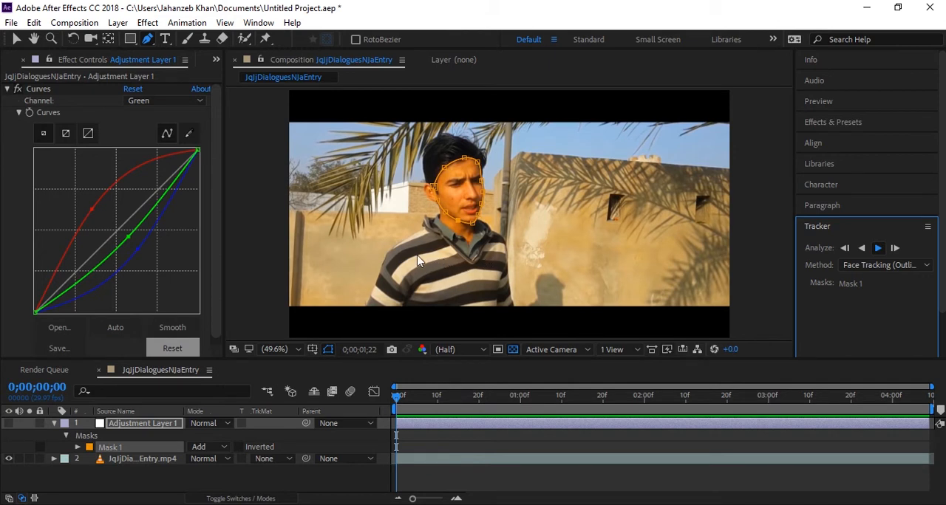
mouse_move(486, 266)
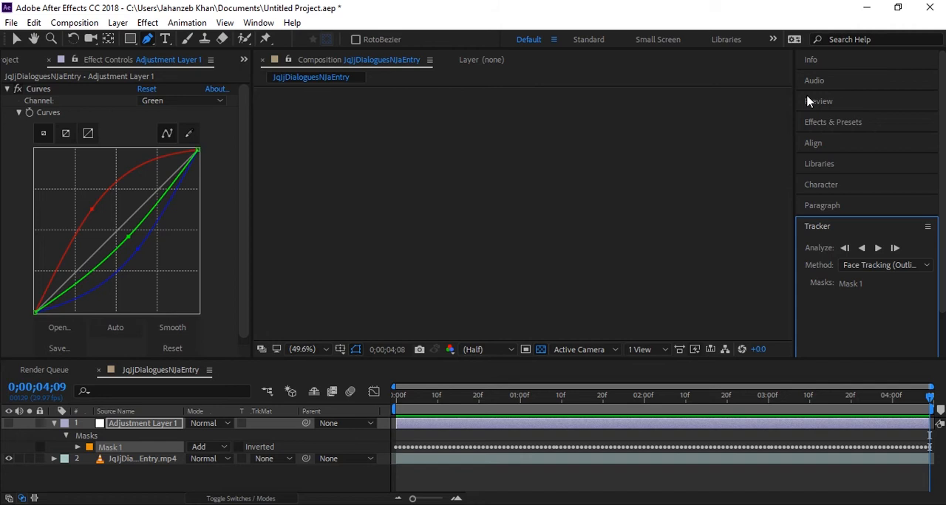
Open the Preview panel, collapse Adjustment Layer 1, and play the clip
click(818, 101)
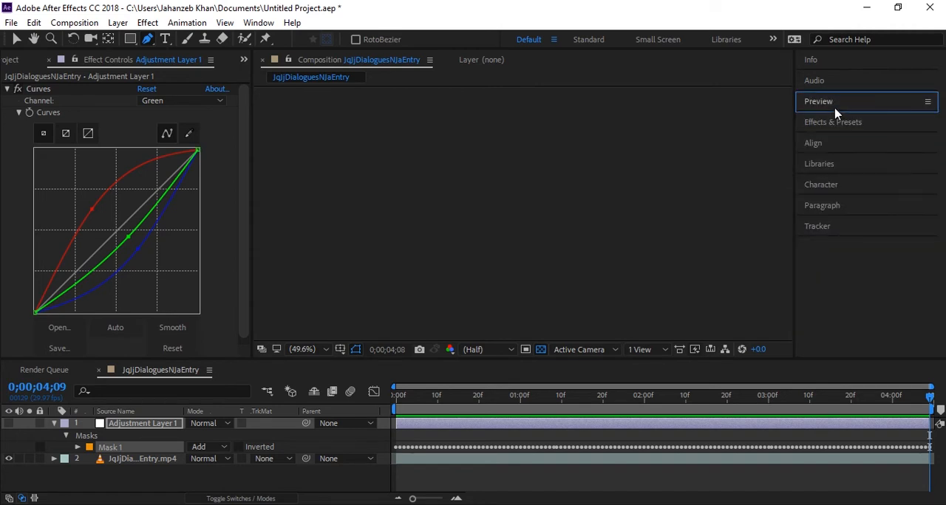
mouse_move(776, 135)
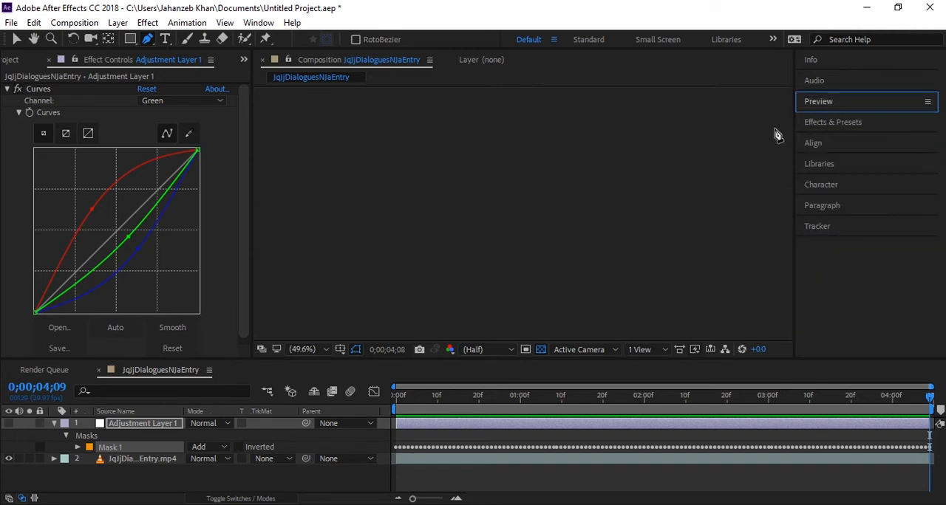
mouse_move(834, 125)
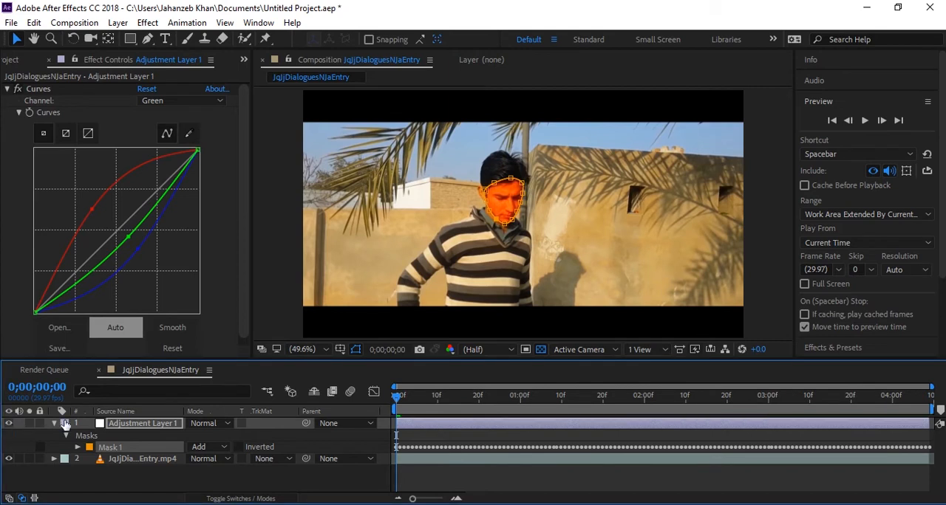
click(53, 423)
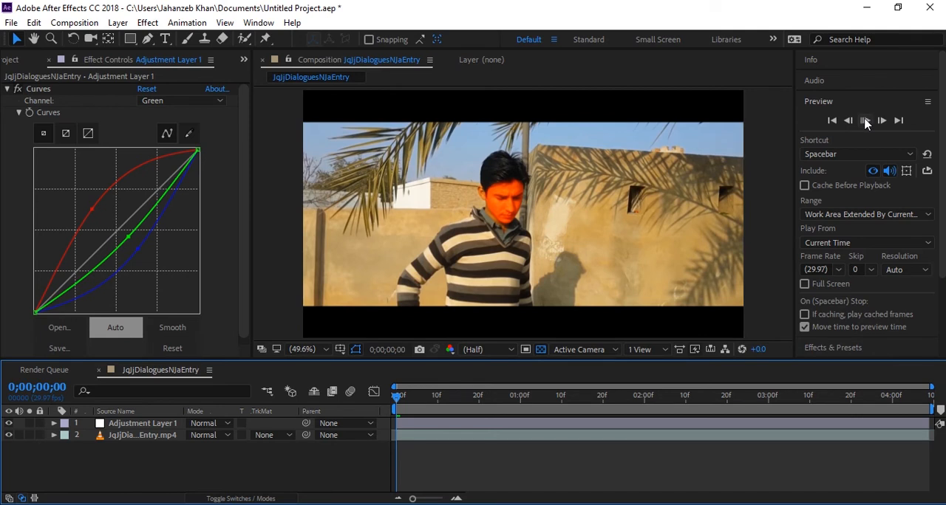
mouse_move(866, 121)
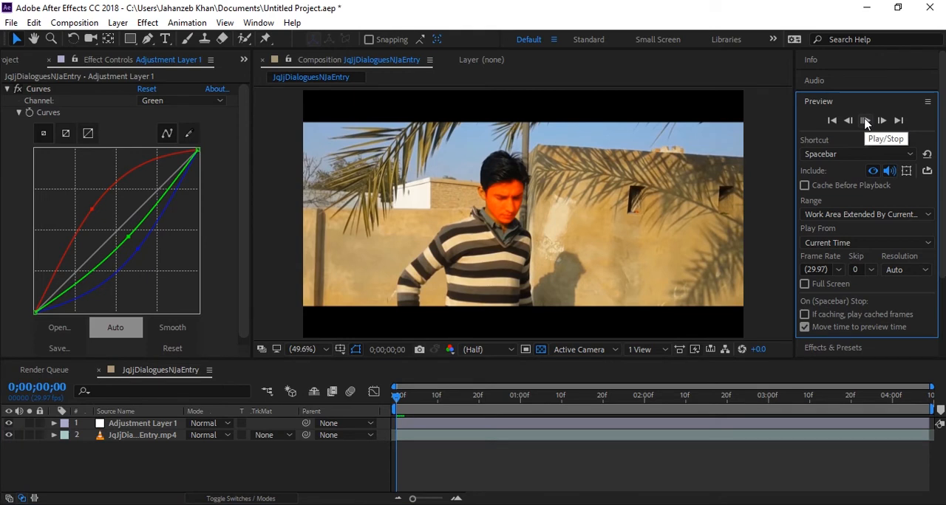
click(864, 120)
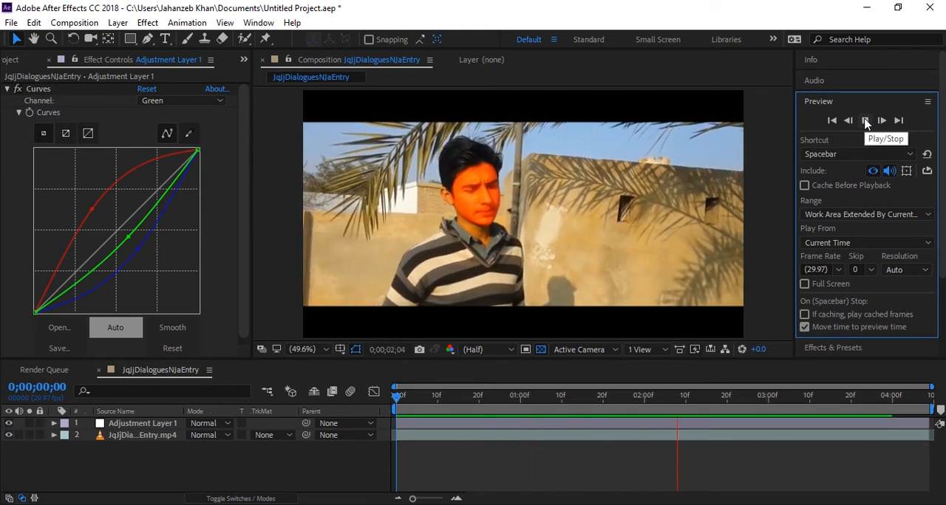
click(865, 120)
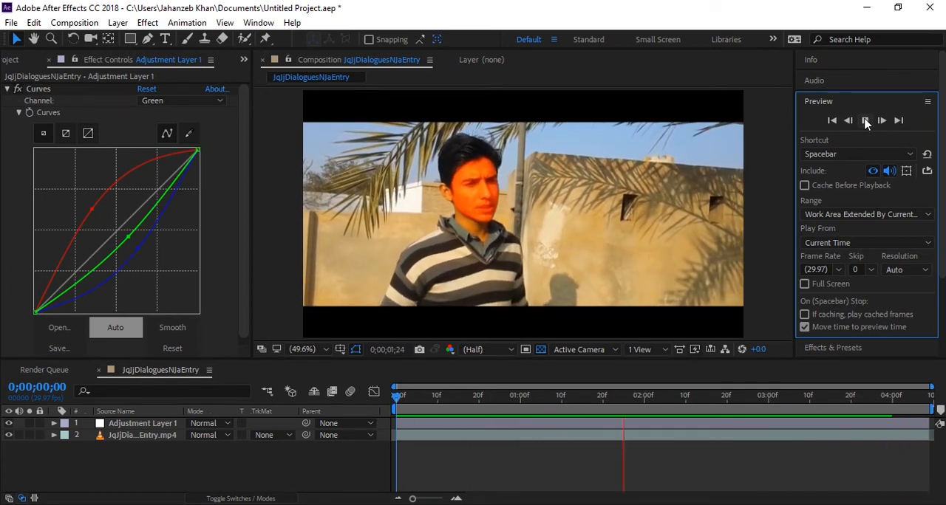
Stop and replay the clip to recheck the tracked orange face grade
click(882, 120)
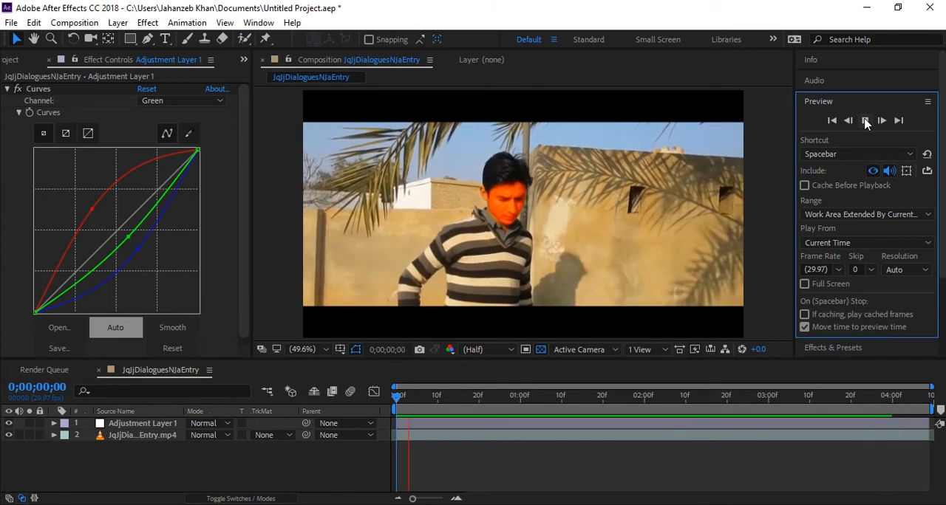
click(882, 120)
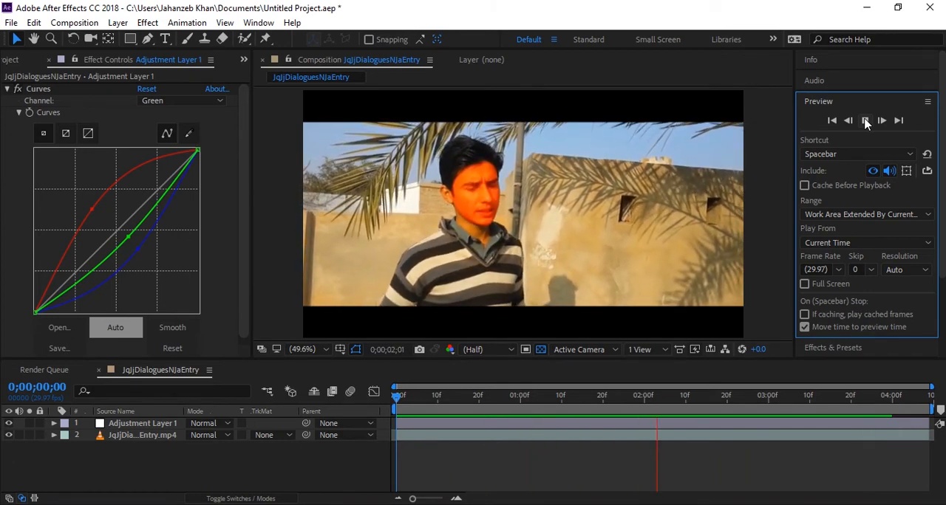
click(865, 120)
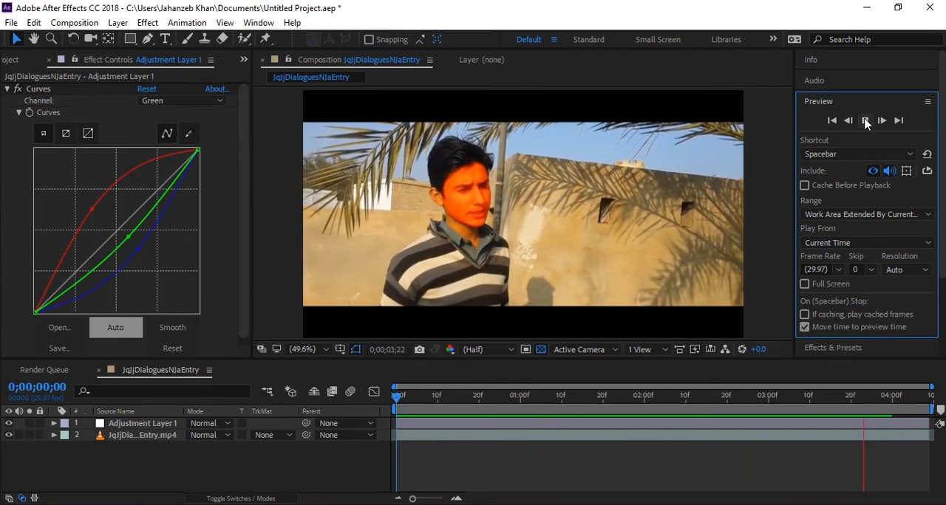
click(866, 121)
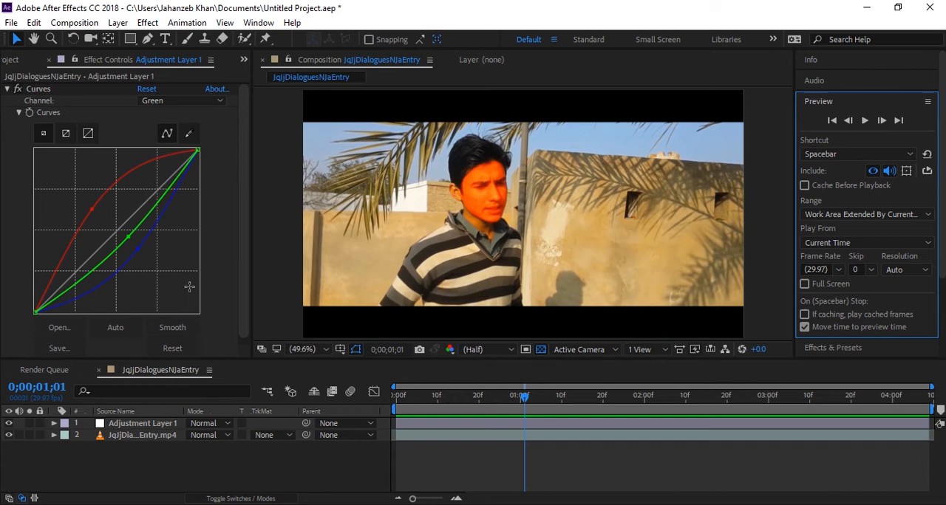
mouse_move(99, 171)
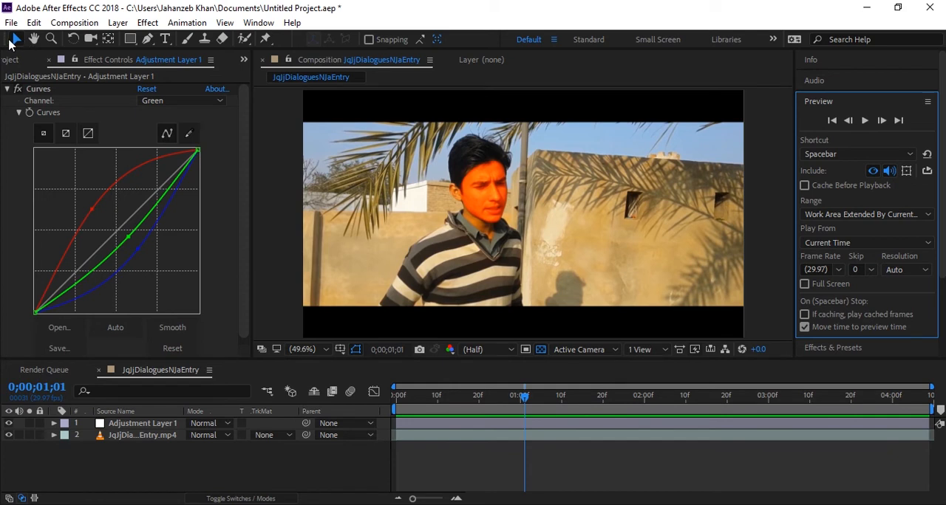
mouse_move(815, 226)
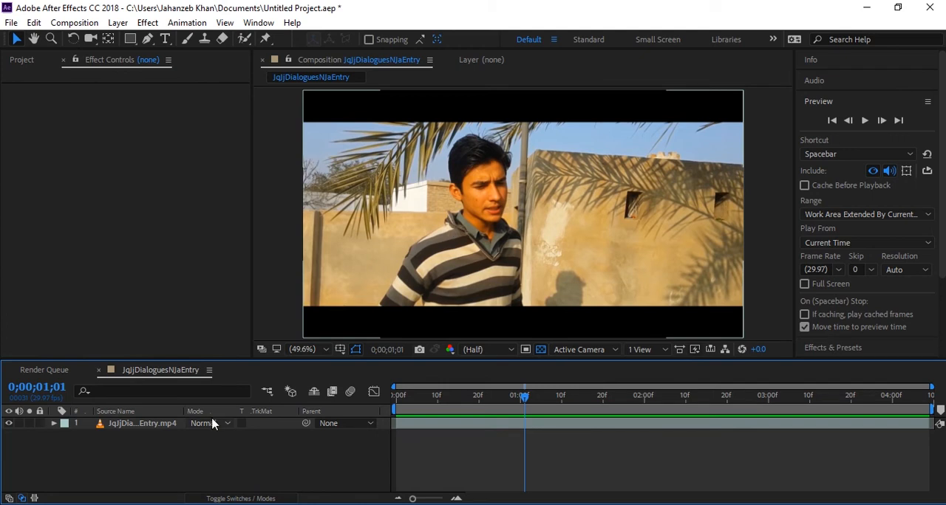
mouse_move(166, 469)
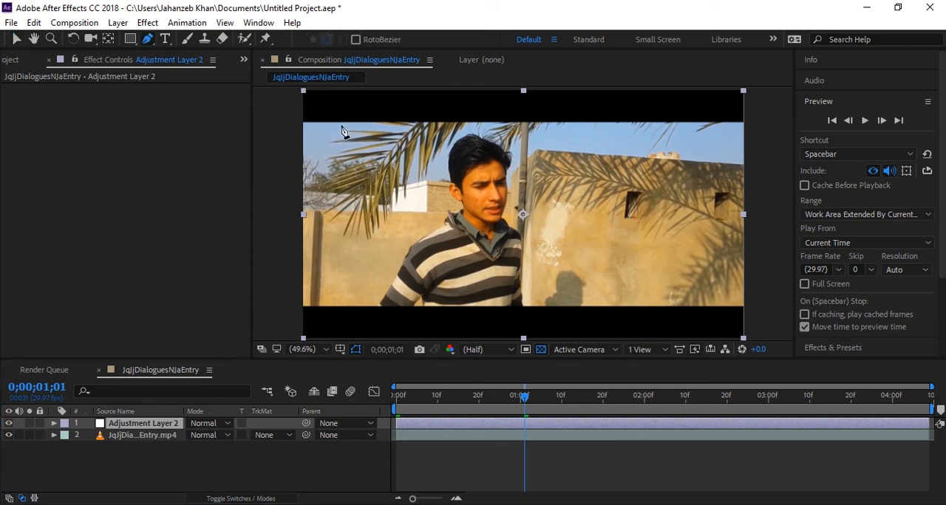
mouse_move(835, 124)
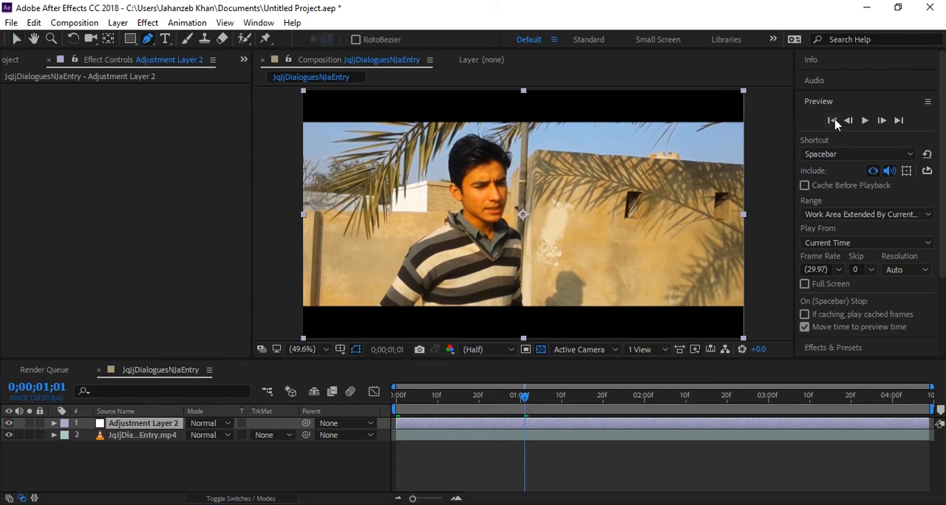
Jump the playhead back to the clip's first frame
click(831, 120)
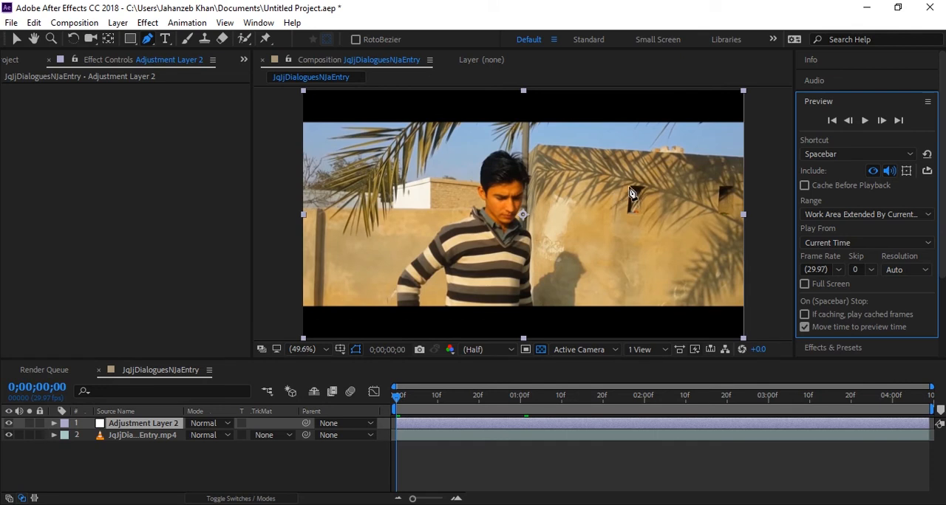
mouse_move(525, 222)
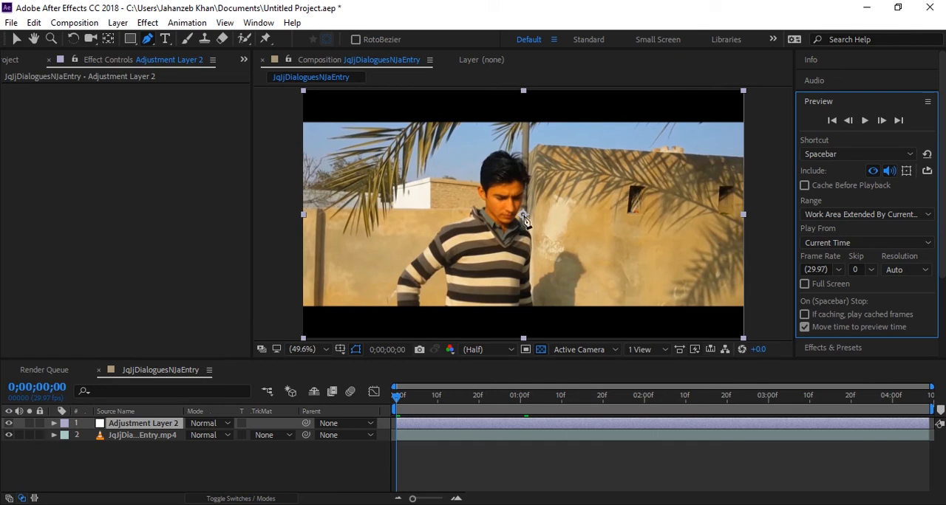
mouse_move(443, 249)
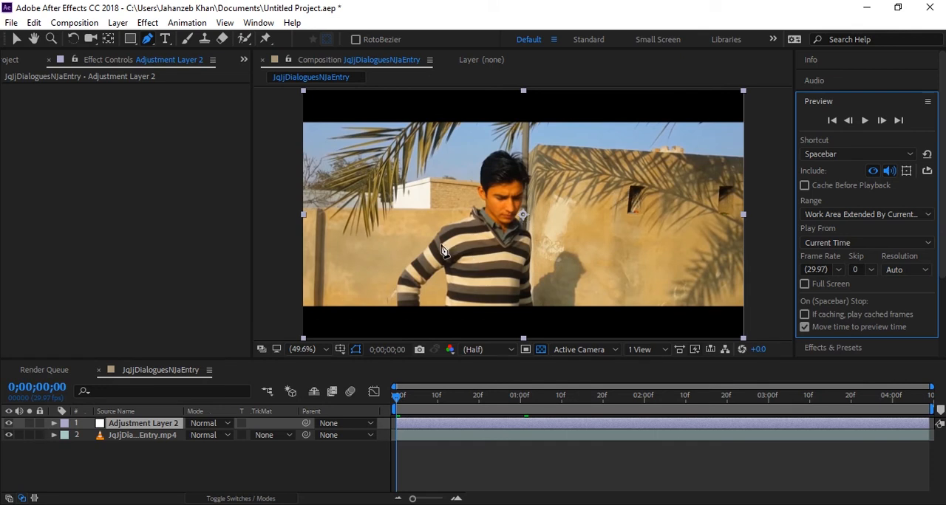
mouse_move(490, 234)
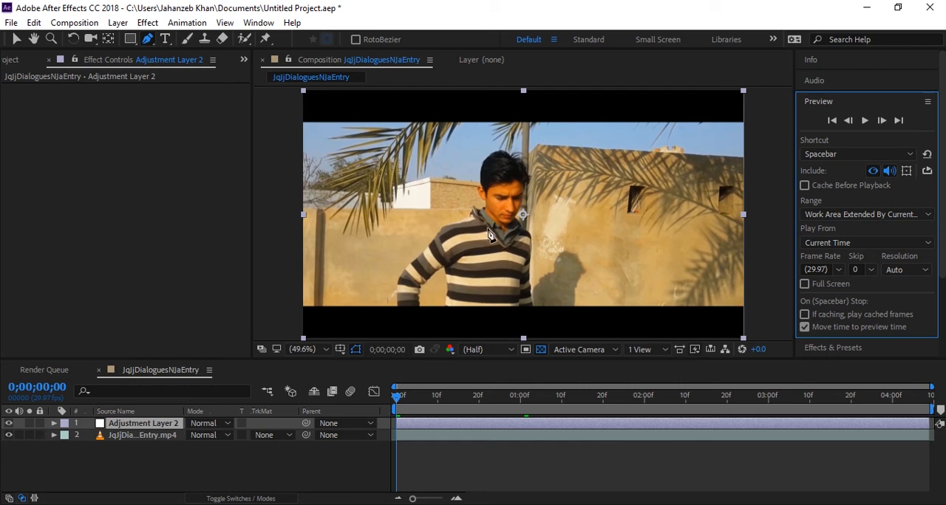
mouse_move(401, 194)
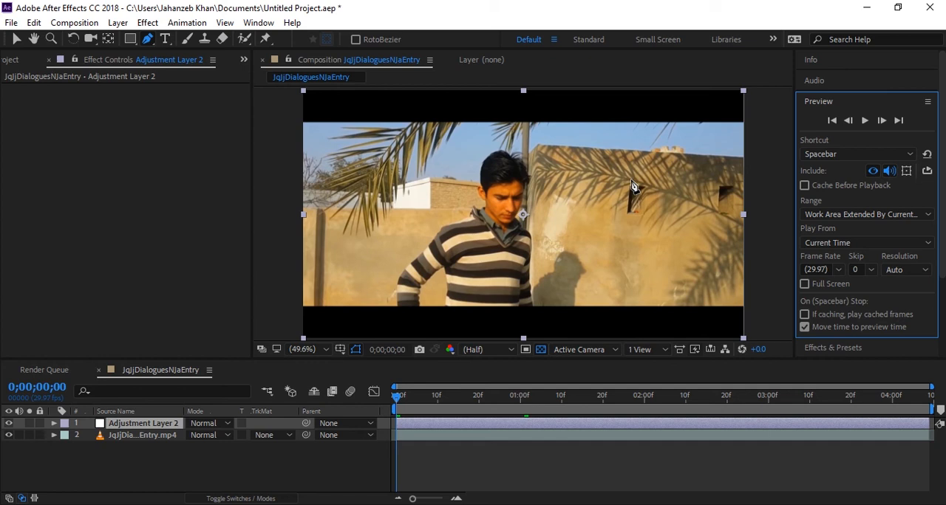
mouse_move(636, 193)
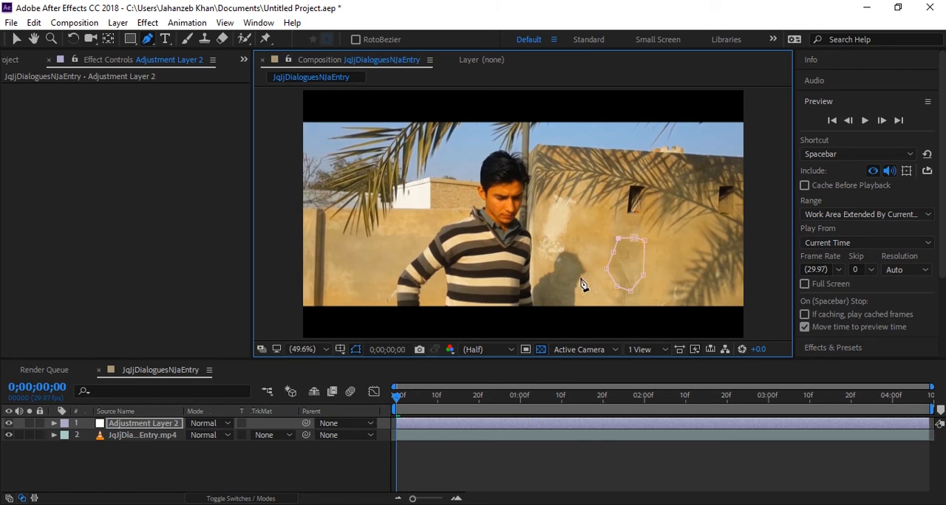
mouse_move(826, 122)
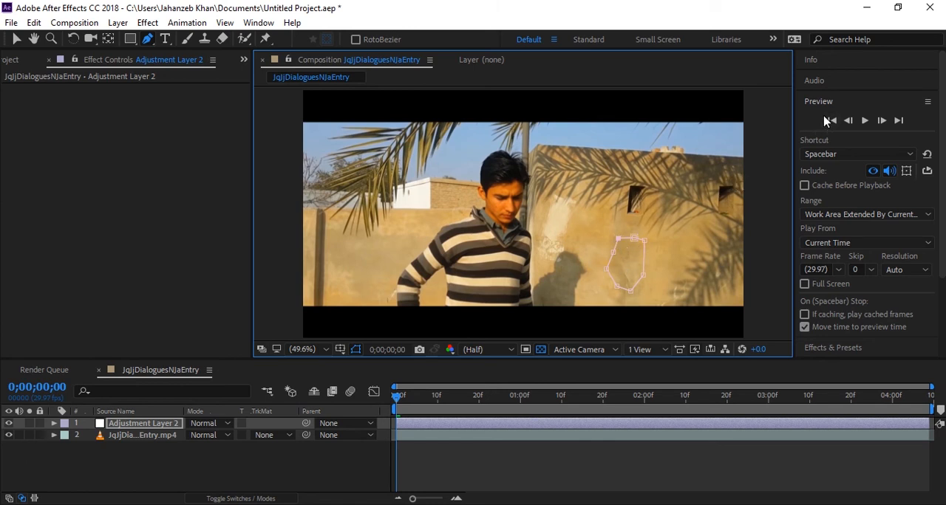
mouse_move(146, 432)
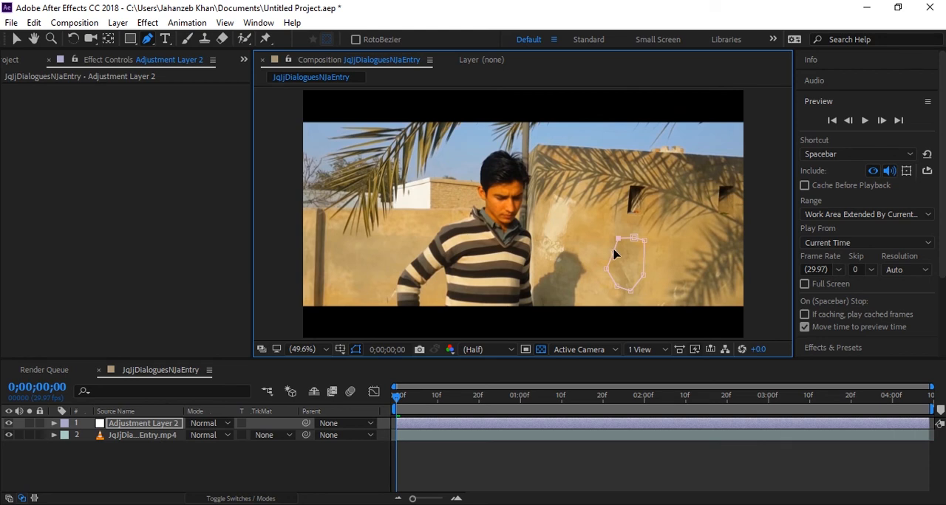
mouse_move(473, 181)
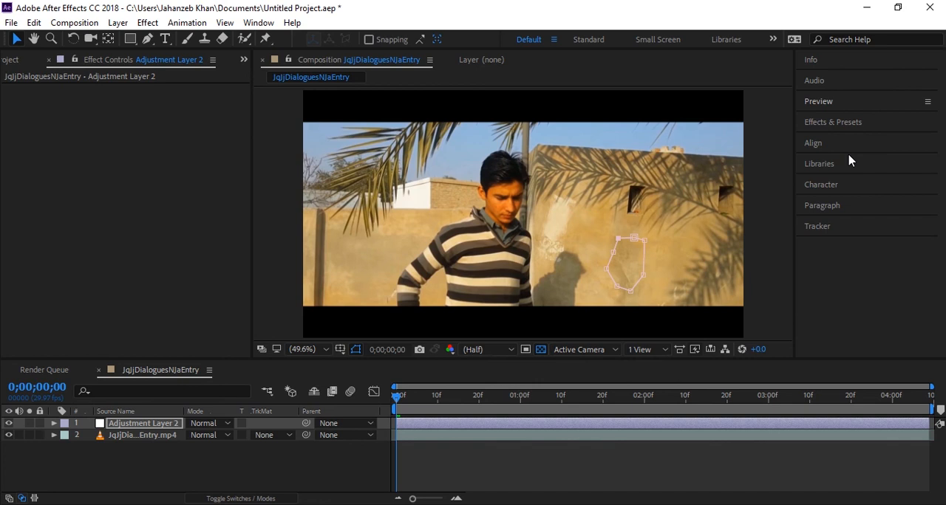
mouse_move(829, 143)
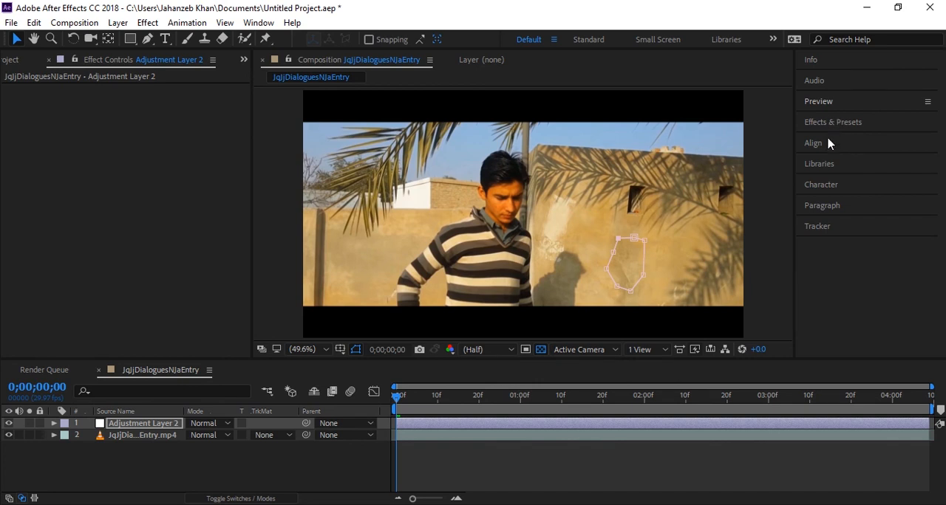
Expand the Tracker panel for the wall mask and open its Method list
click(816, 226)
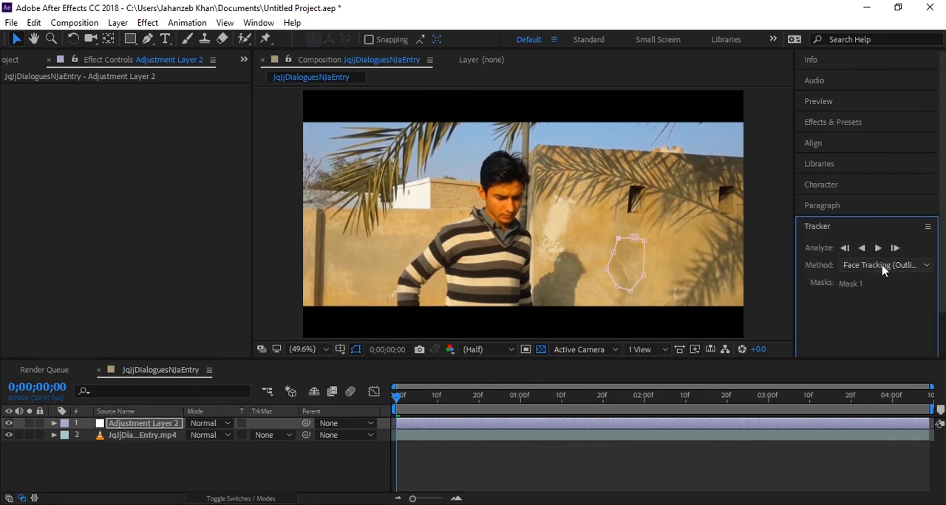
click(883, 264)
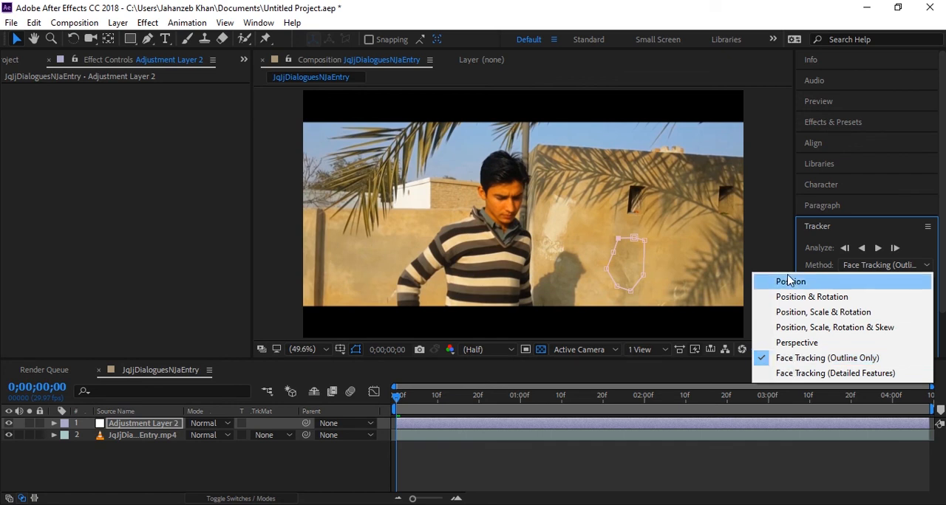
mouse_move(816, 296)
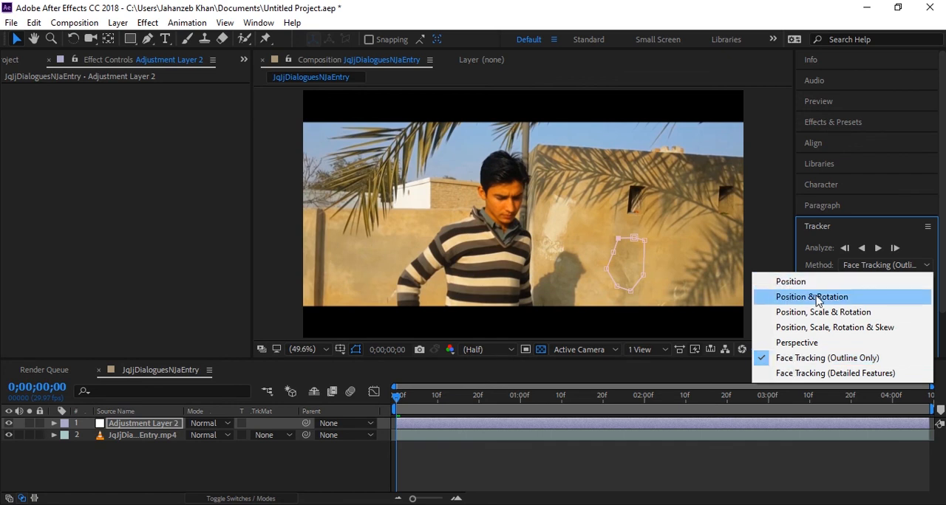
mouse_move(834, 327)
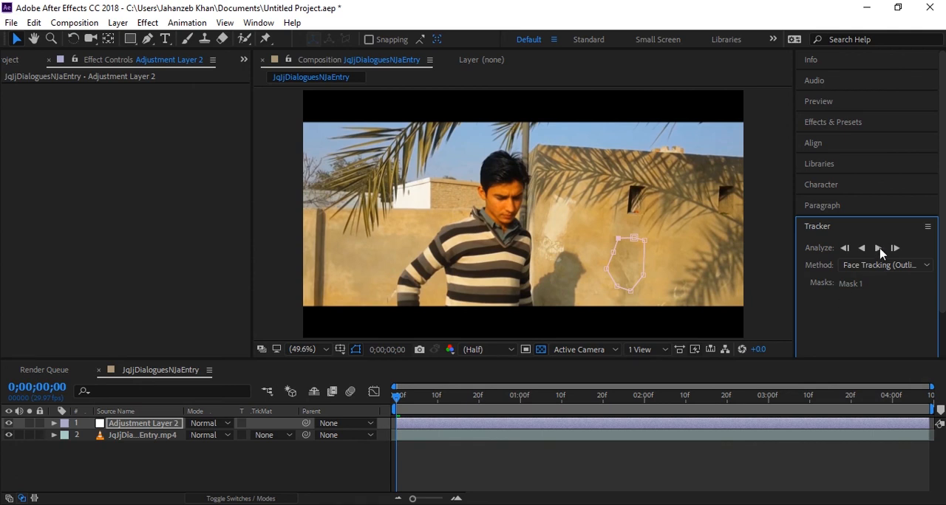
mouse_move(879, 248)
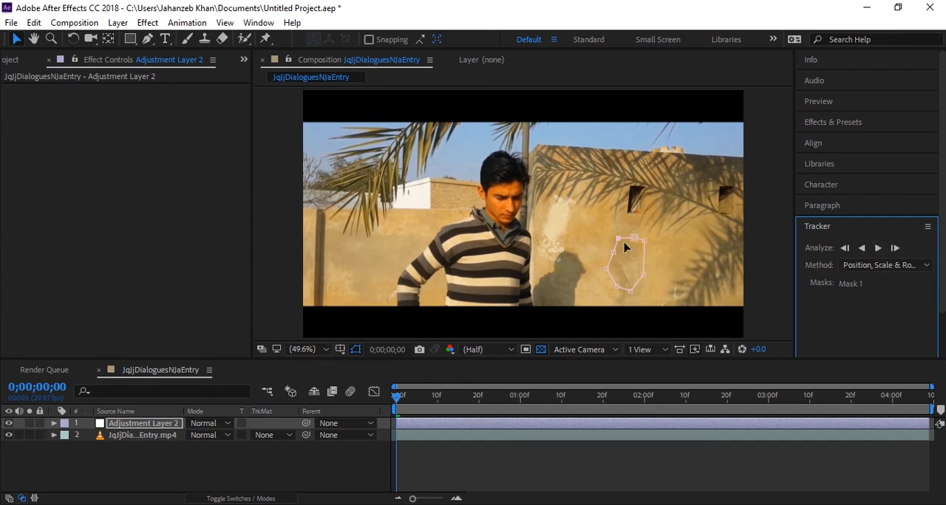
mouse_move(640, 288)
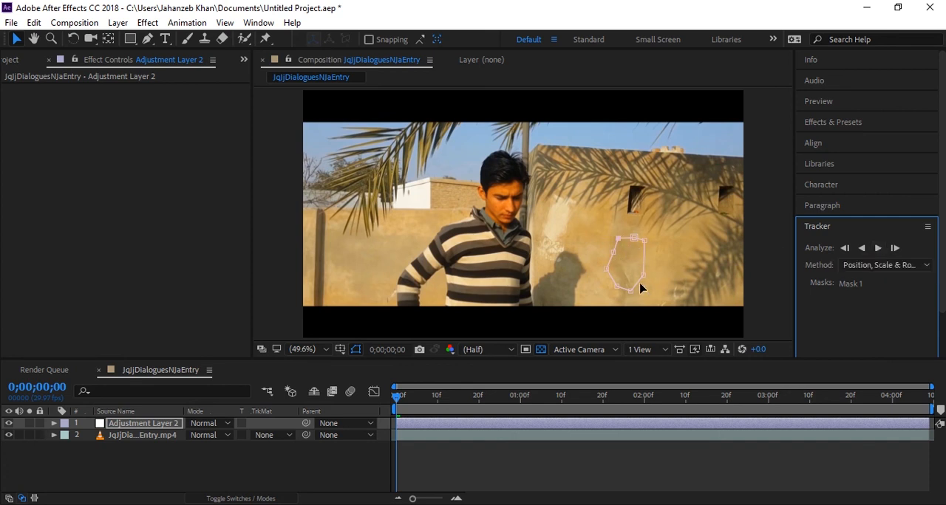
mouse_move(609, 259)
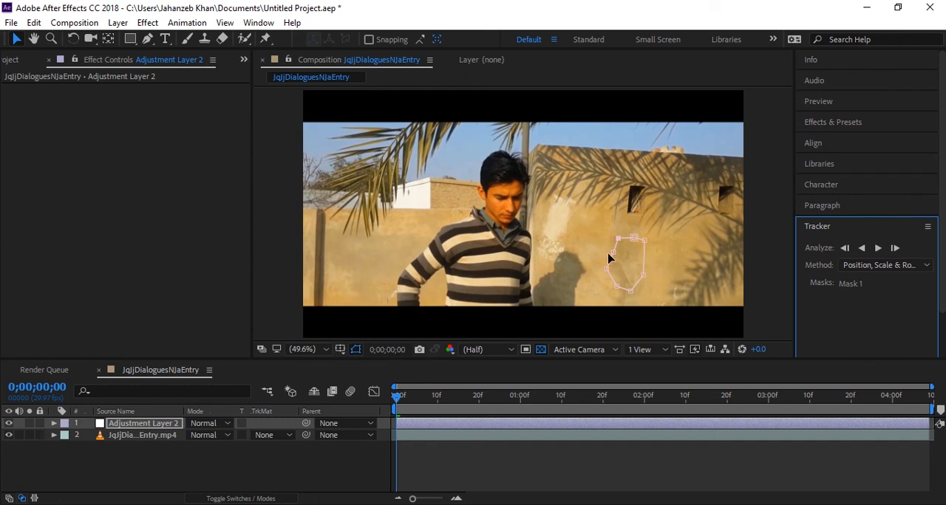
mouse_move(617, 220)
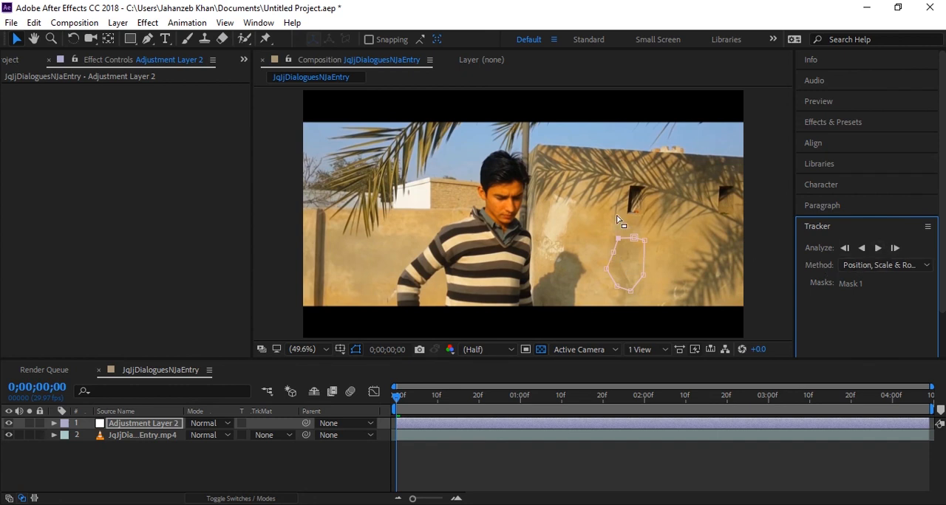
mouse_move(639, 259)
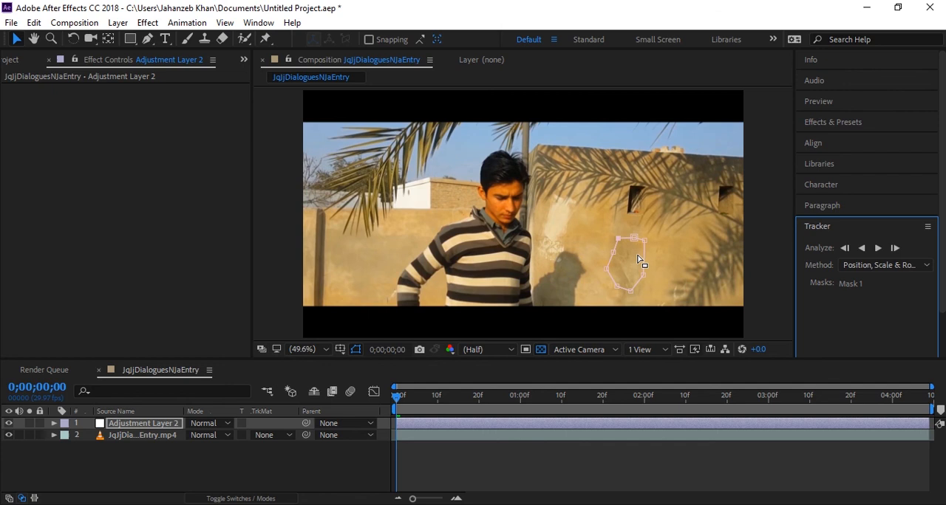
mouse_move(633, 267)
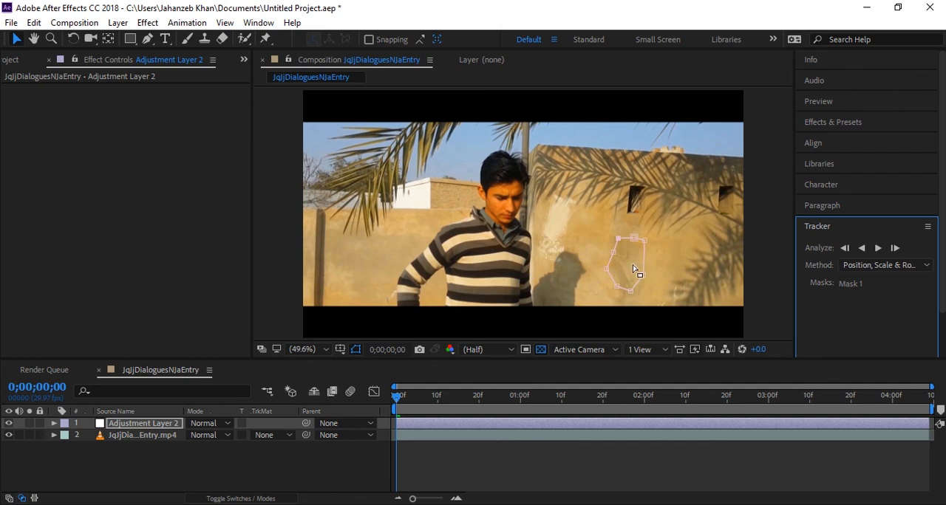
mouse_move(633, 217)
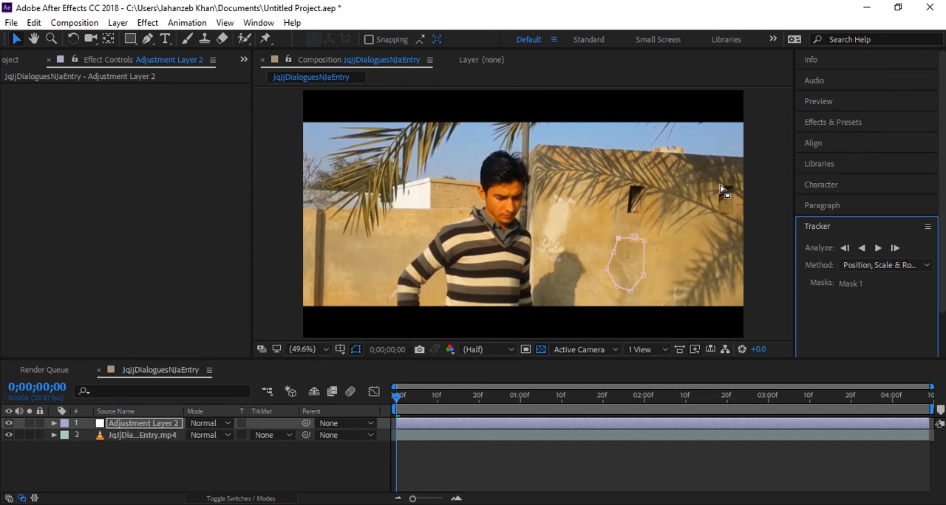
mouse_move(380, 210)
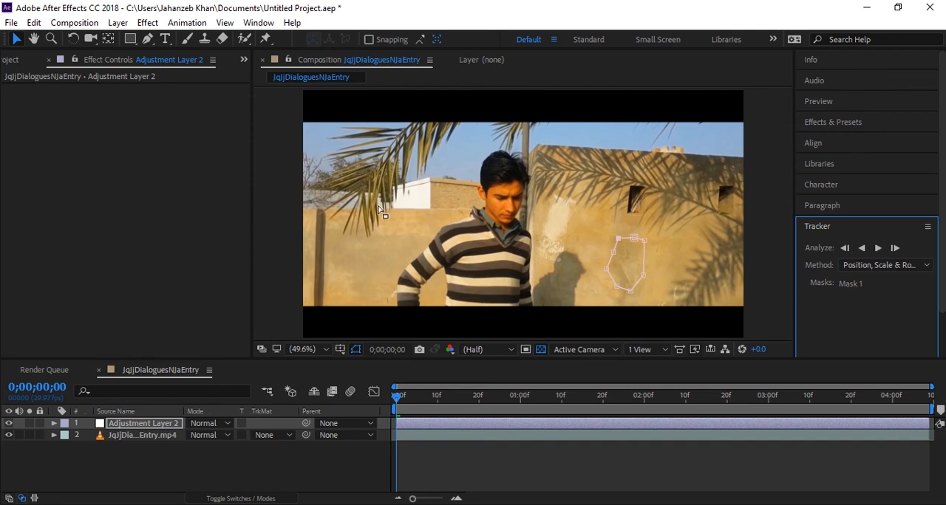
mouse_move(878, 248)
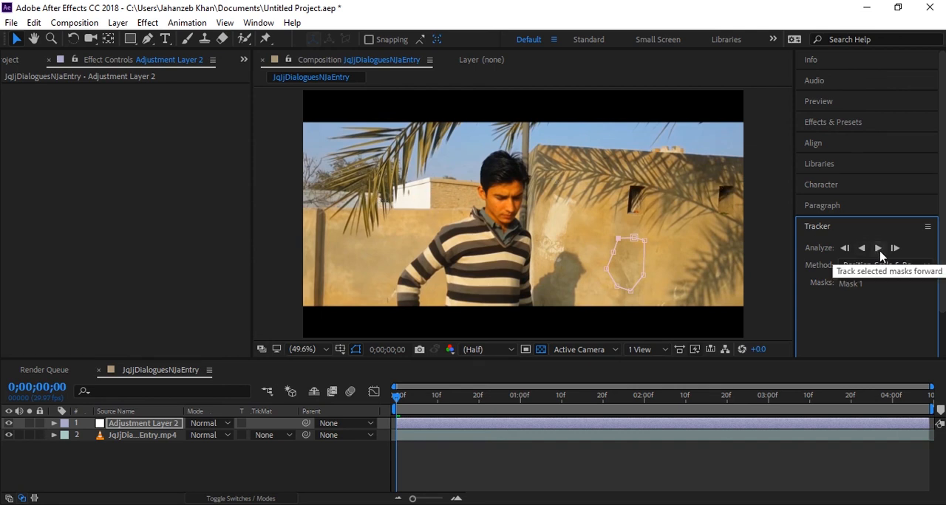